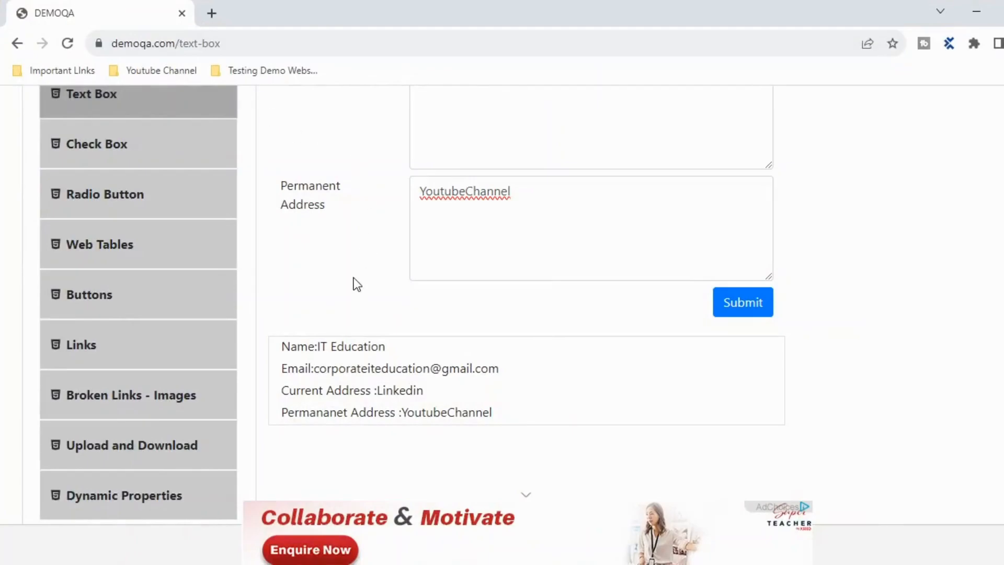
Scroll the DEMOQA output and select the submitted Name:IT Education line.
scroll(up, 3)
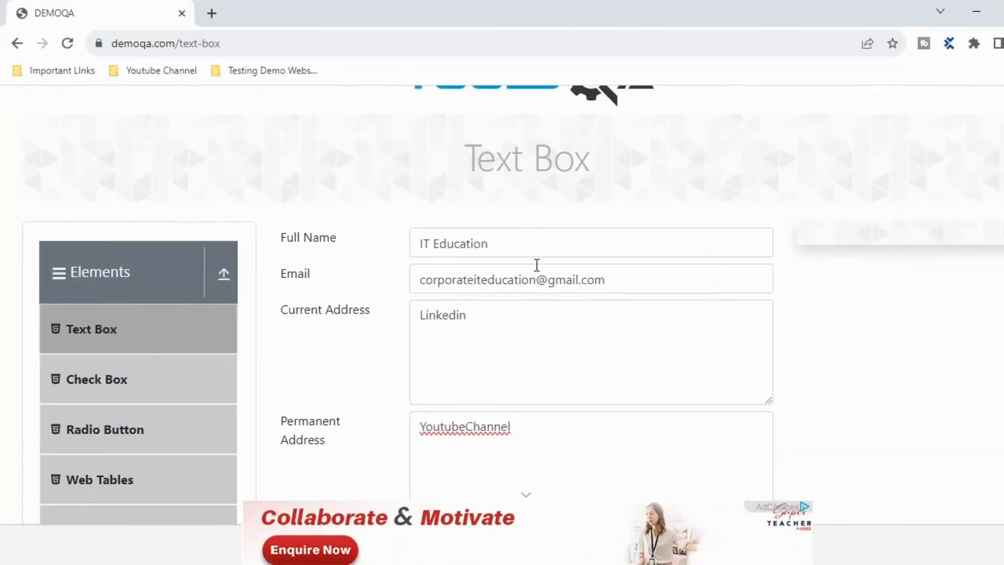
mouse_move(589, 440)
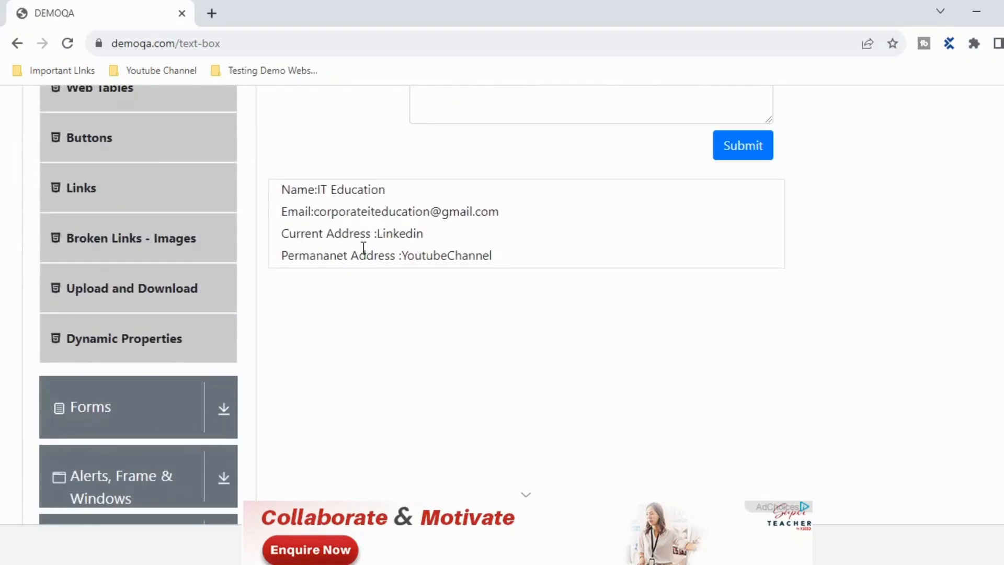
mouse_move(397, 196)
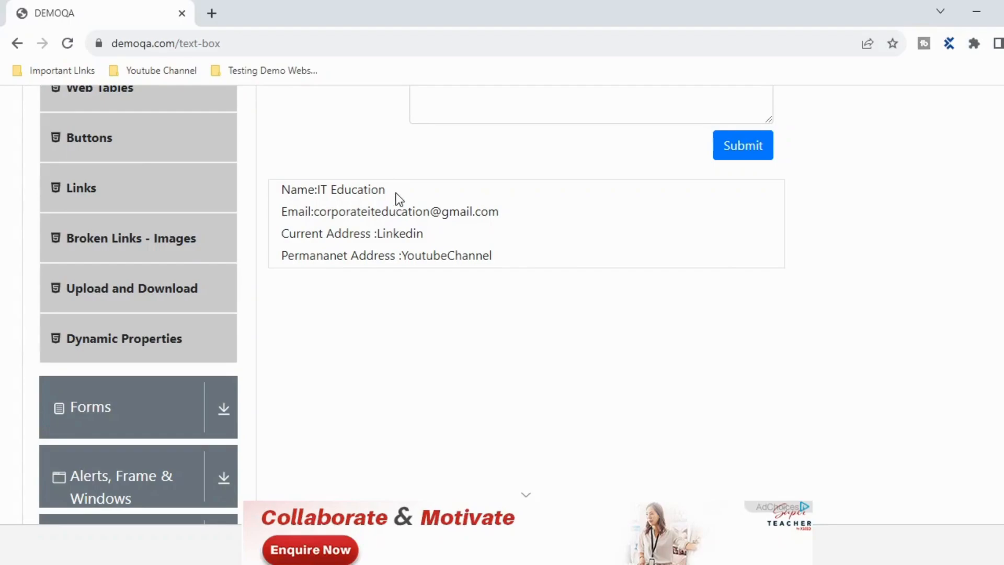
double_click(349, 190)
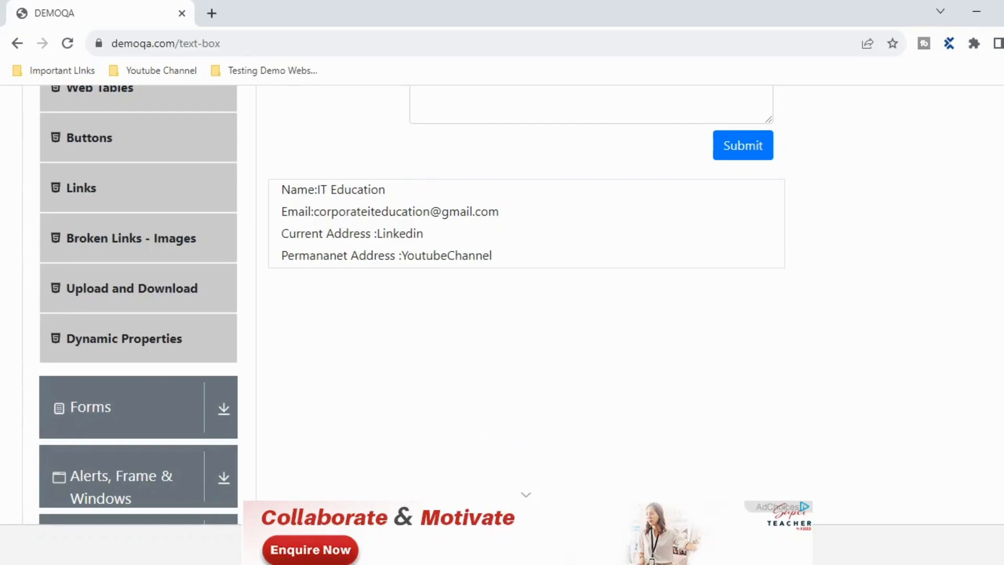
mouse_move(397, 198)
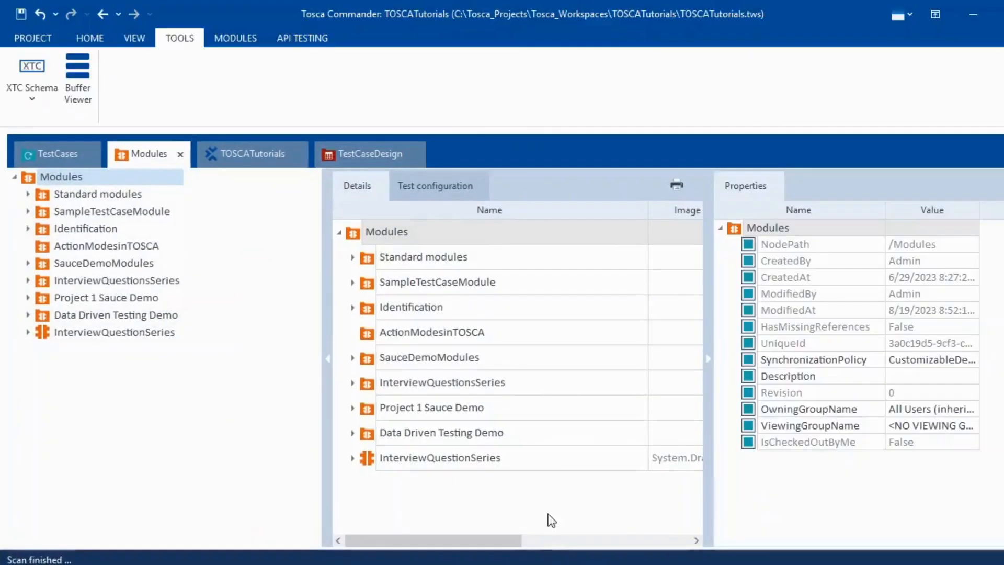
Start an application scan of the DEMOQA Chrome page from the Modules folder.
right_click(62, 177)
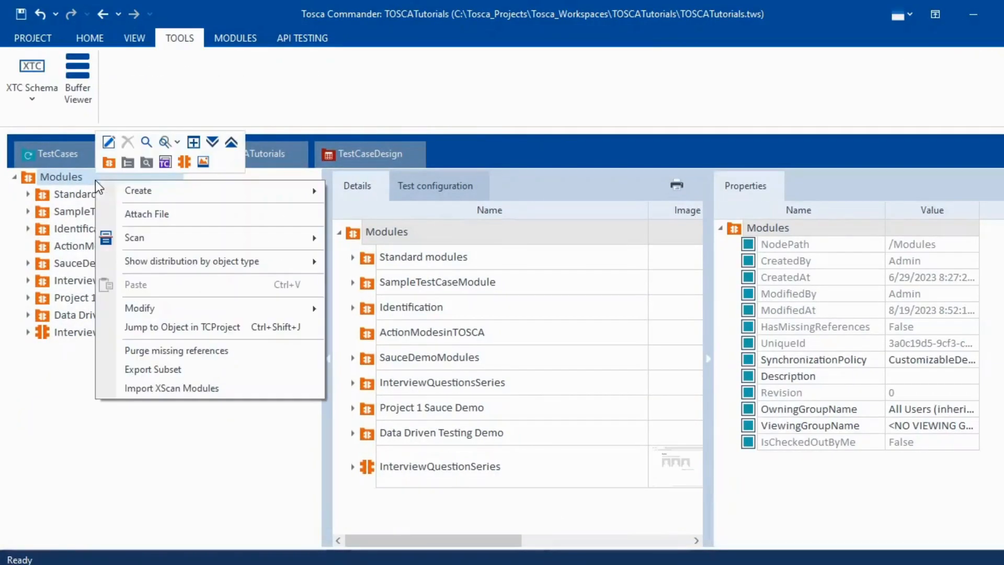
click(134, 237)
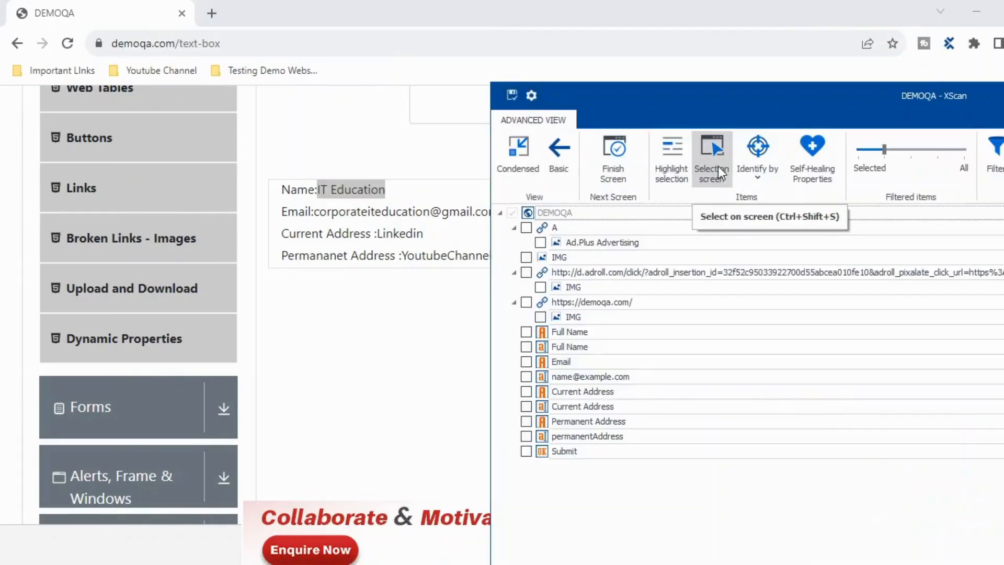
Pick the Name:IT Education output paragraph directly on the web page.
click(711, 156)
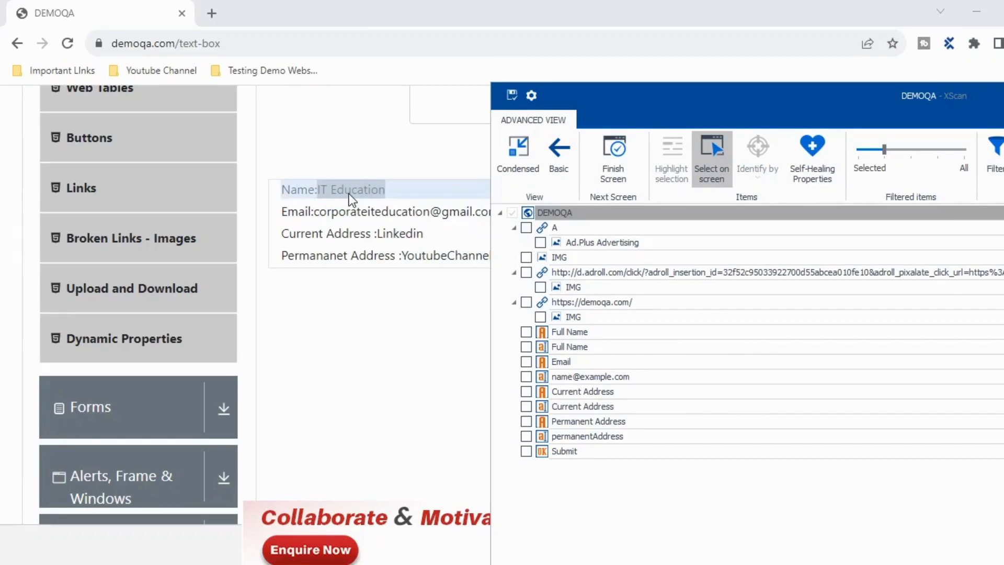
mouse_move(348, 200)
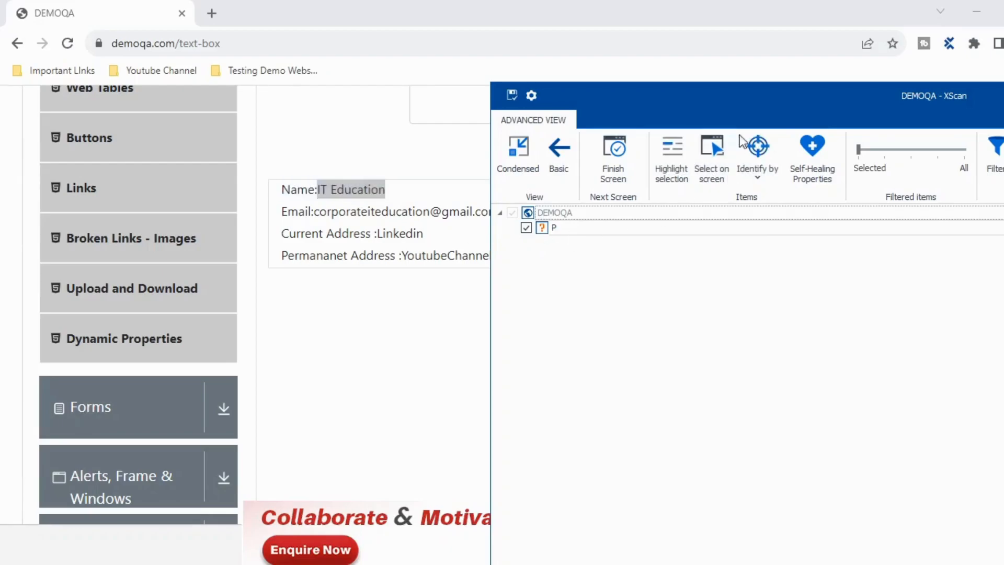
Identify the captured P element by its Id, Tag and InnerHtml properties.
click(756, 154)
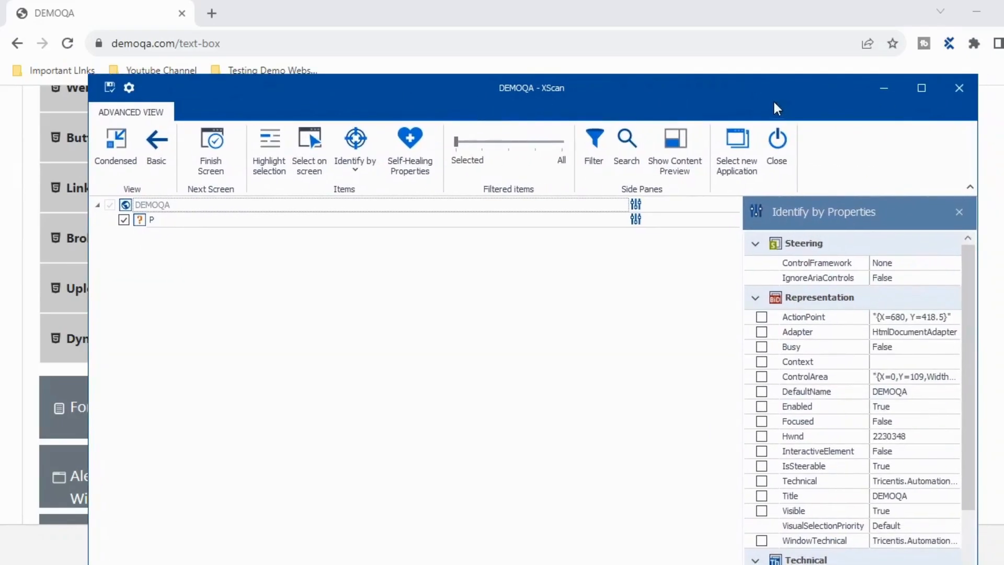
click(921, 87)
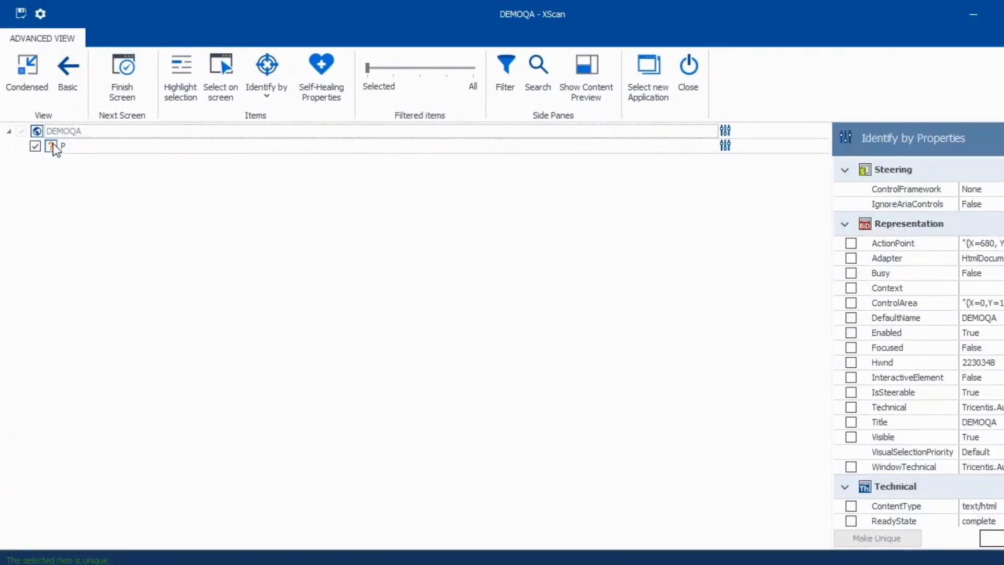
click(62, 145)
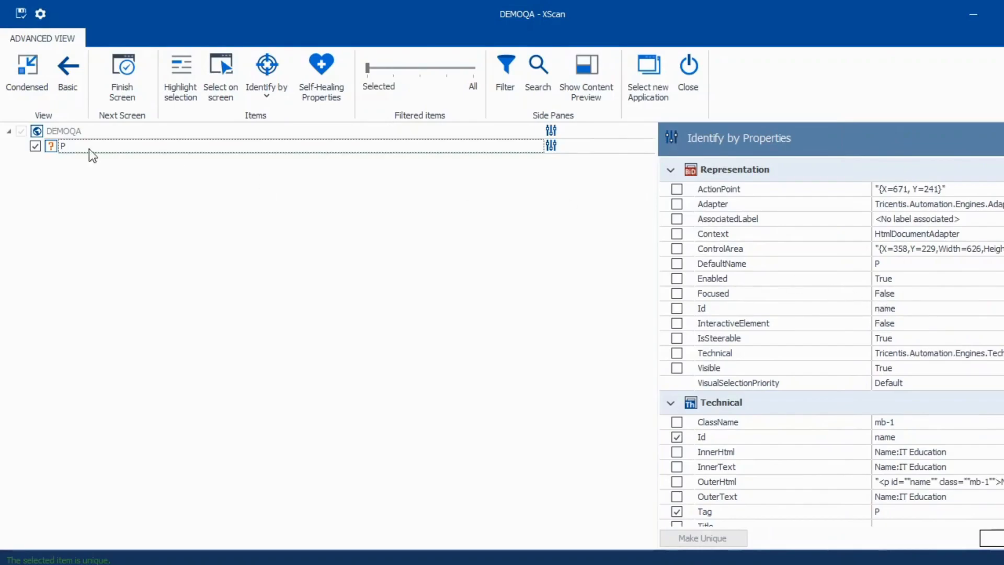
scroll(down, 3)
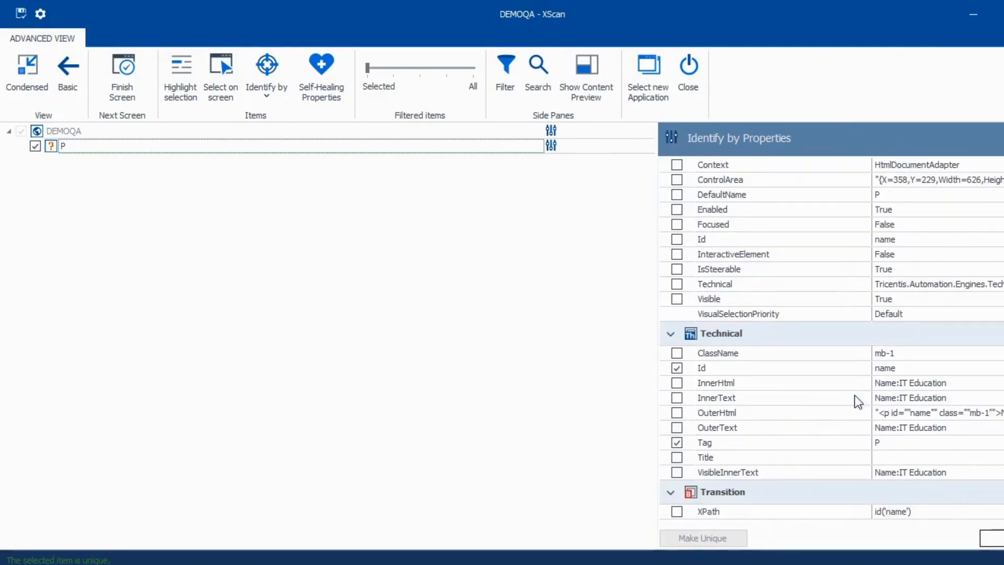
mouse_move(722, 454)
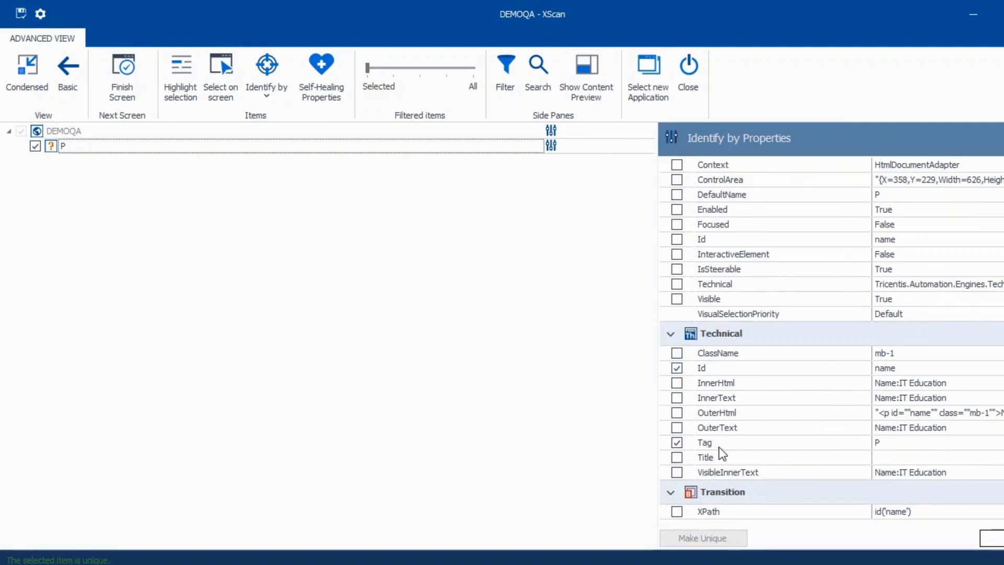
mouse_move(825, 454)
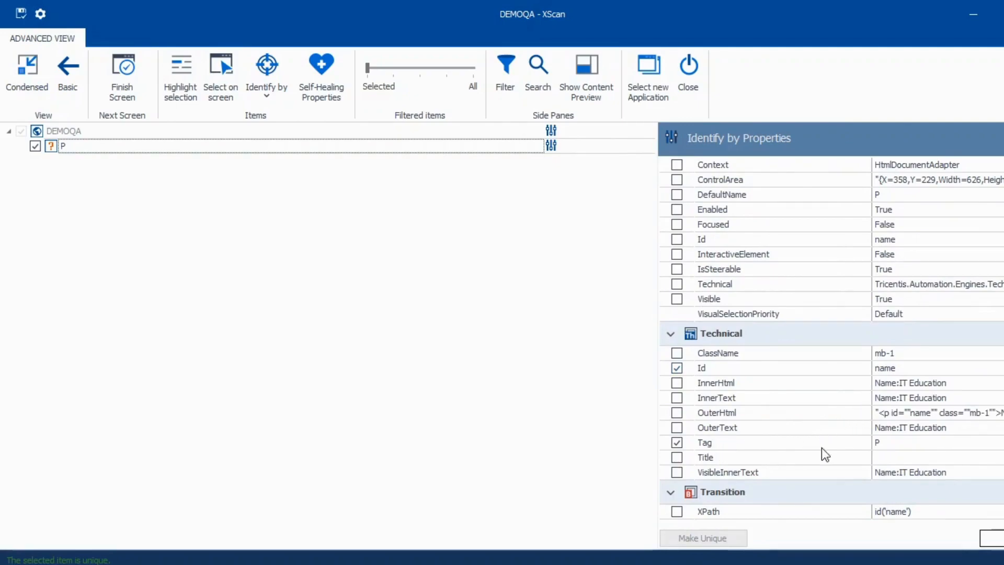
mouse_move(717, 389)
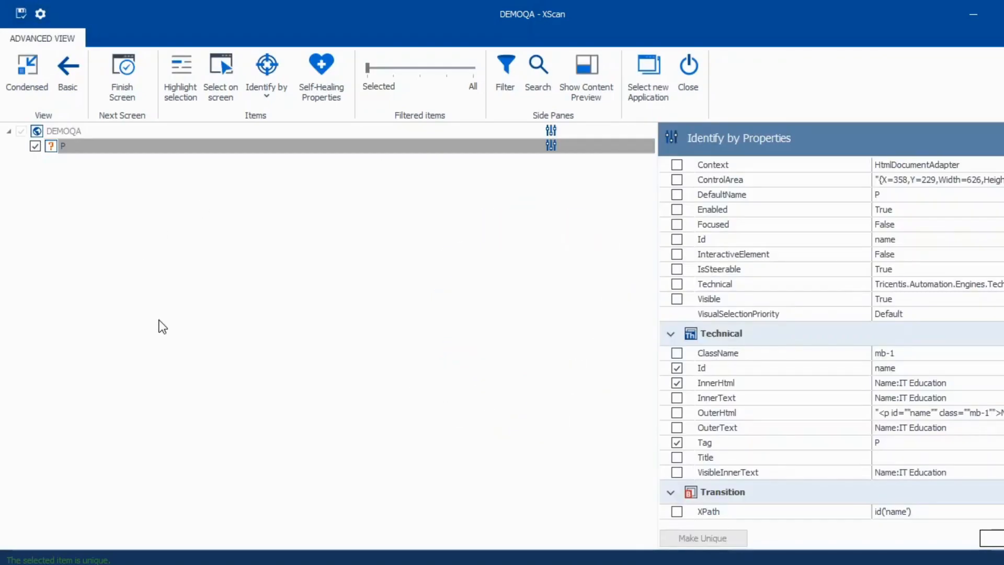
mouse_move(824, 442)
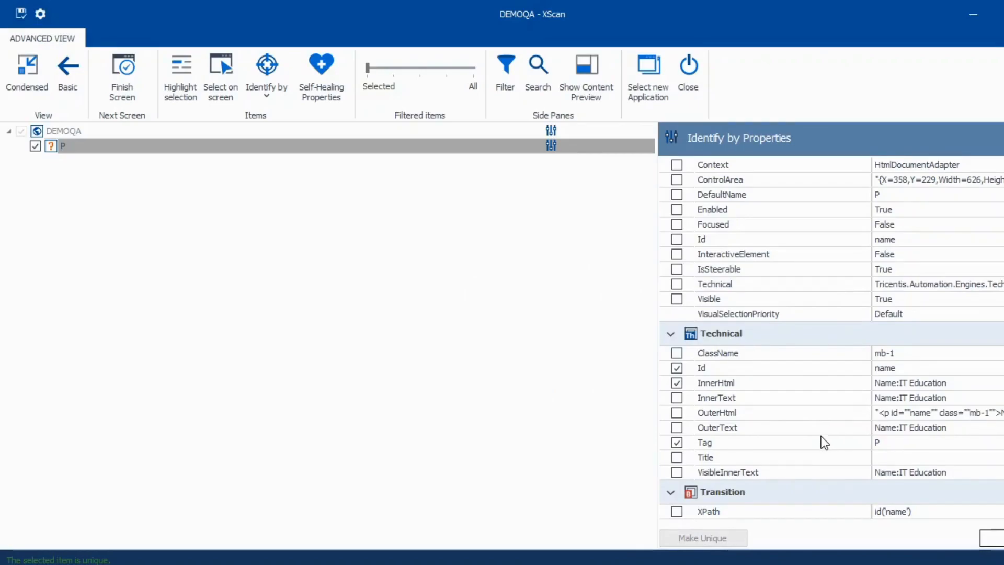
scroll(up, 3)
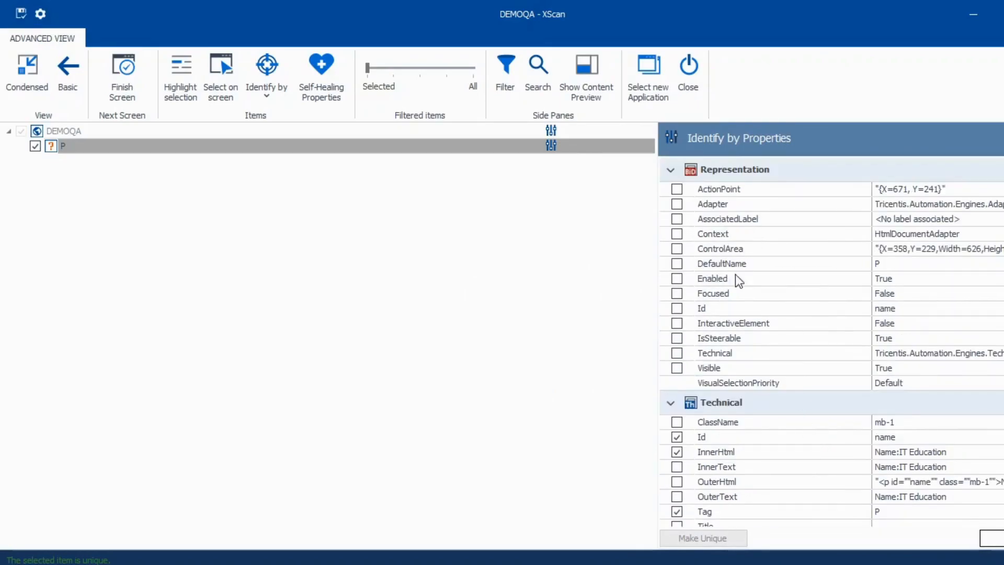
scroll(down, 3)
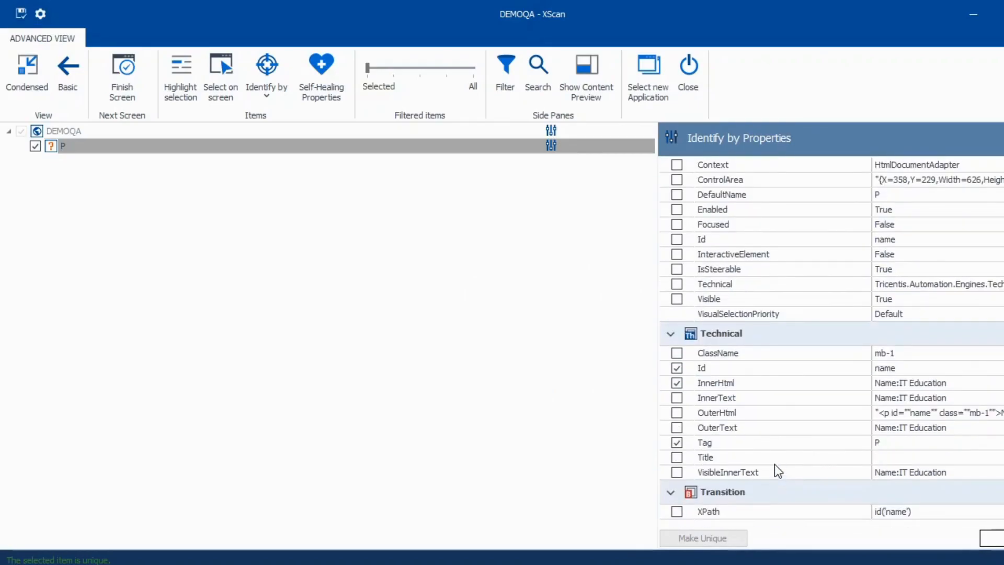
mouse_move(6, 114)
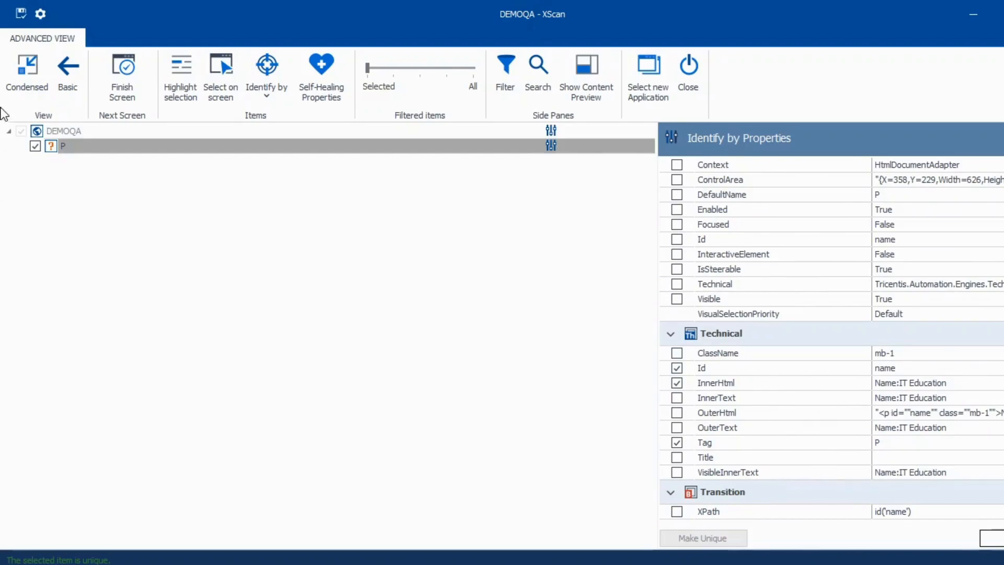
Rename the P element to Name and the DEMOQA module to DynamicBuffer.
double_click(62, 145)
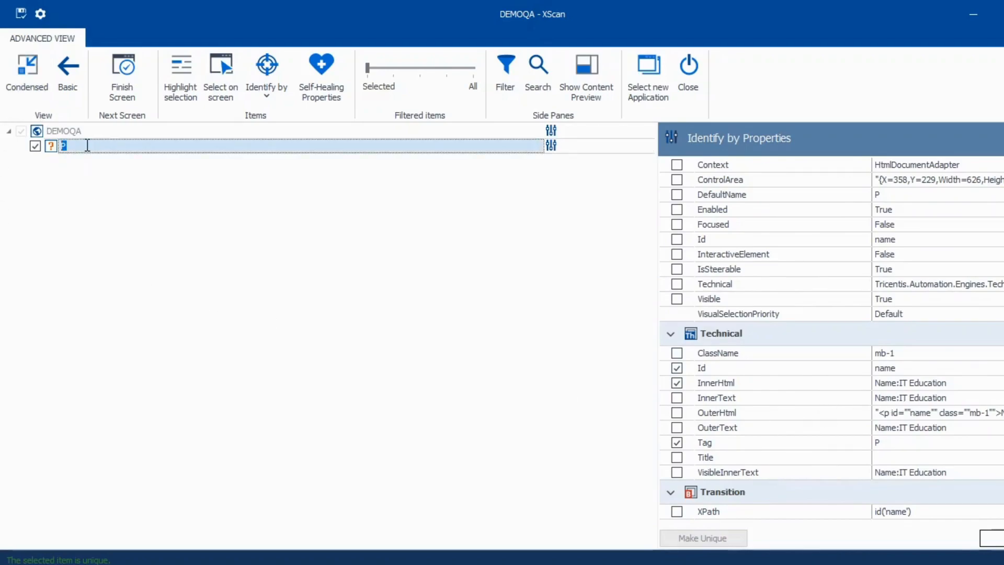
text(Namwe)
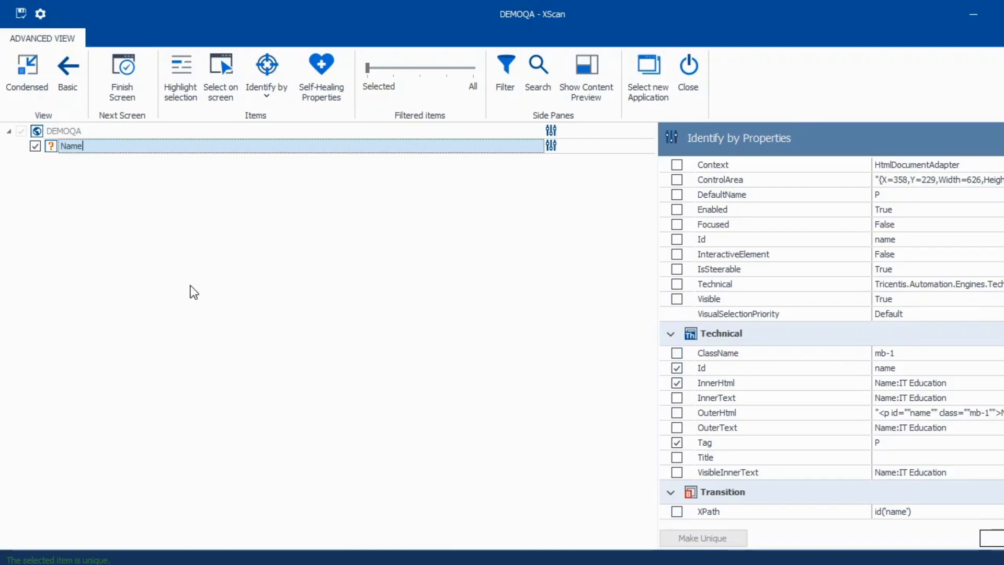
click(64, 131)
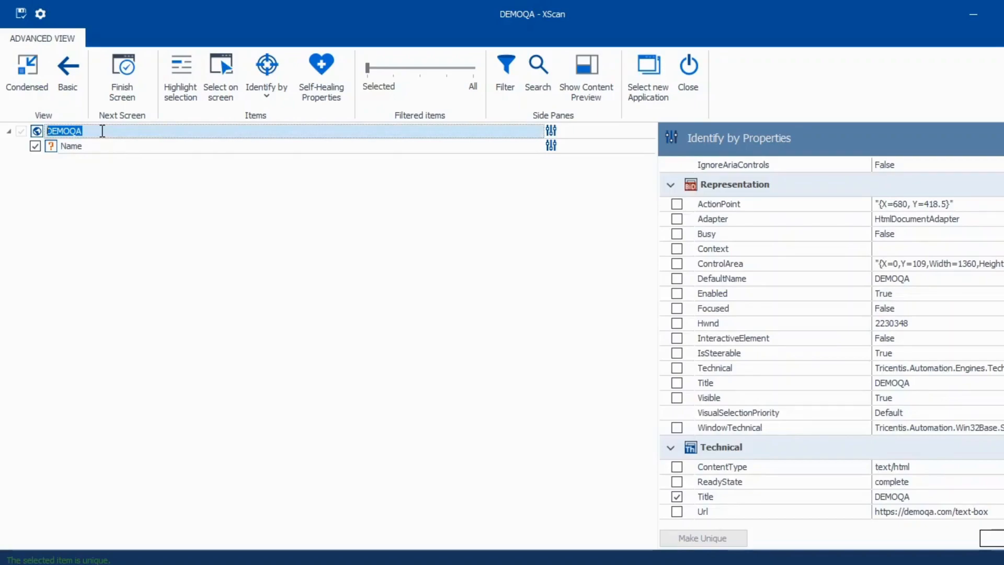
text(Dynamic)
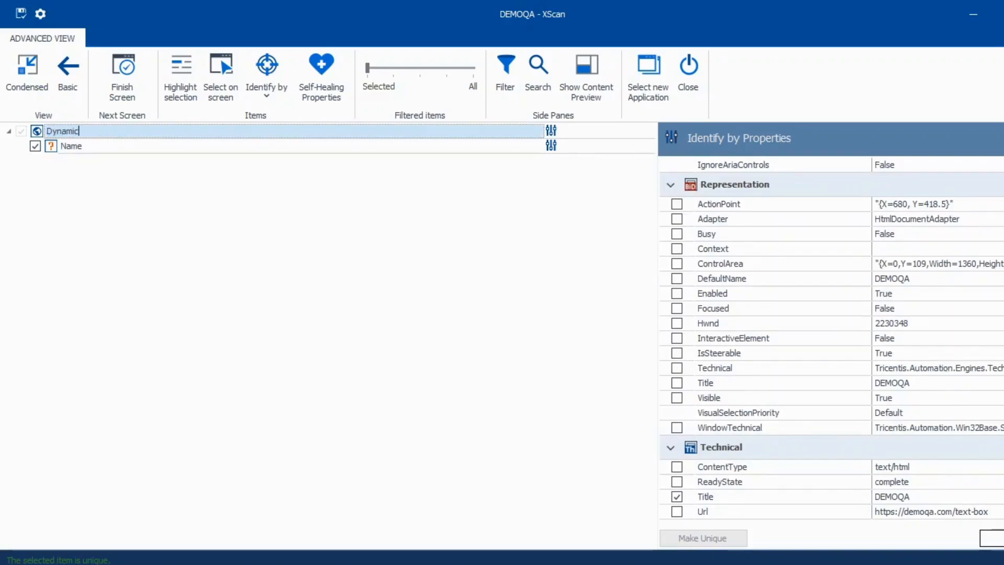
text(Buffer)
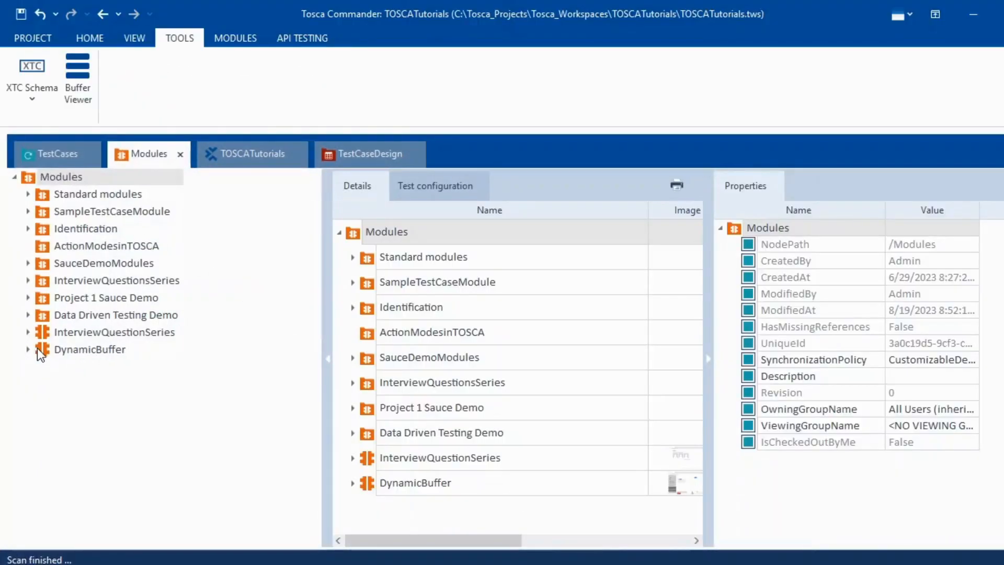
Show <New TestCase>_2 with its DynamicBuffer step expanded to the Name attribute.
click(56, 154)
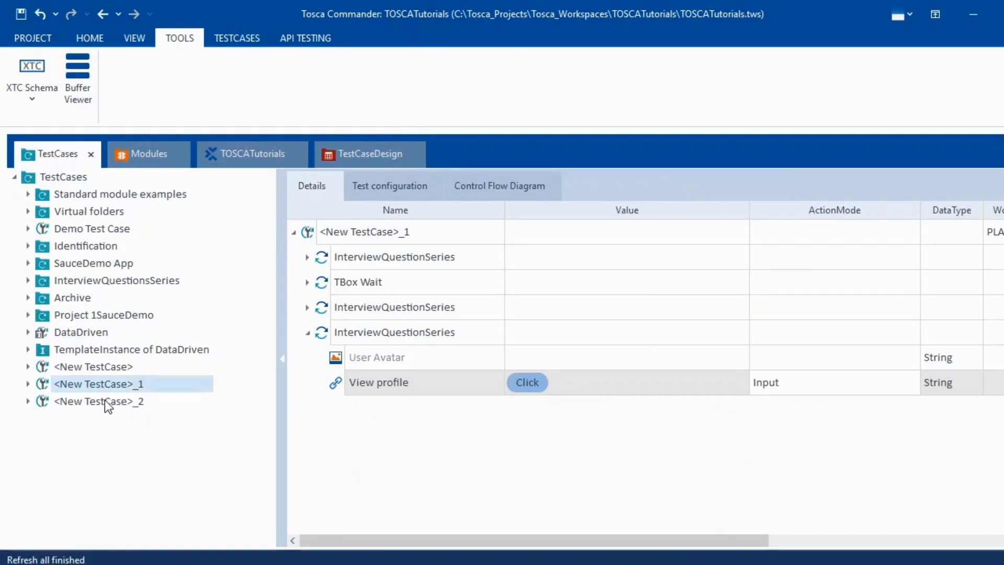
click(97, 401)
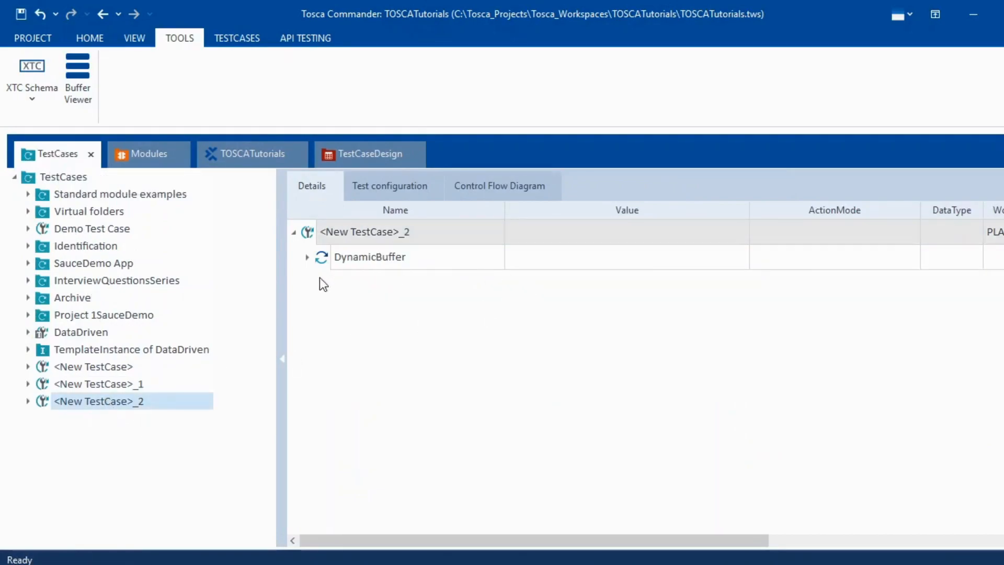
click(308, 257)
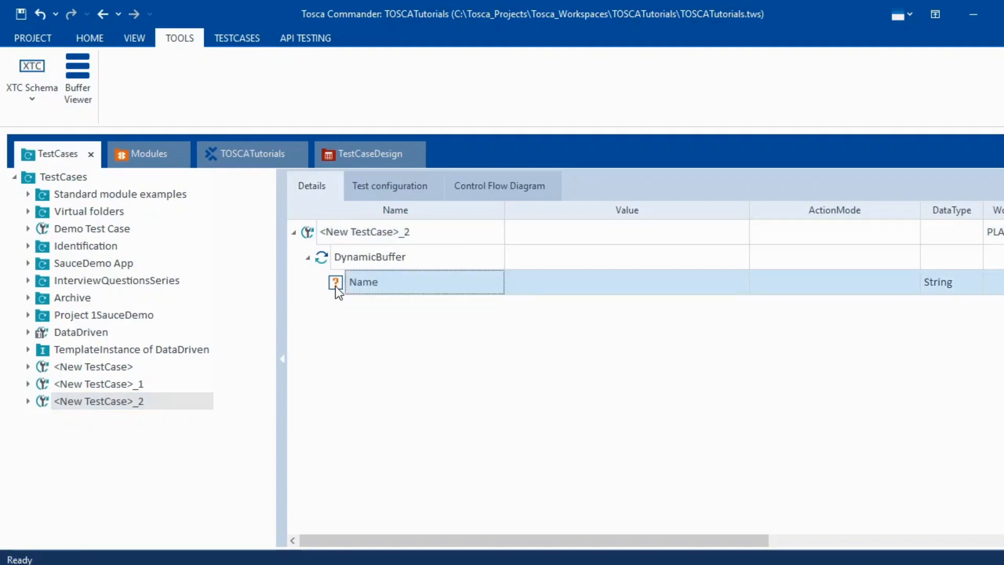
mouse_move(946, 292)
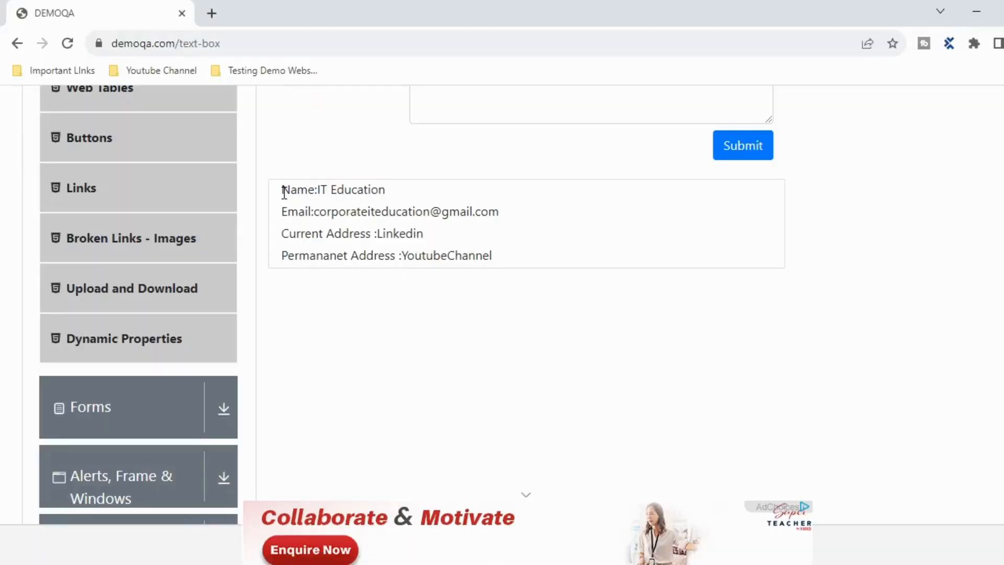
double_click(335, 189)
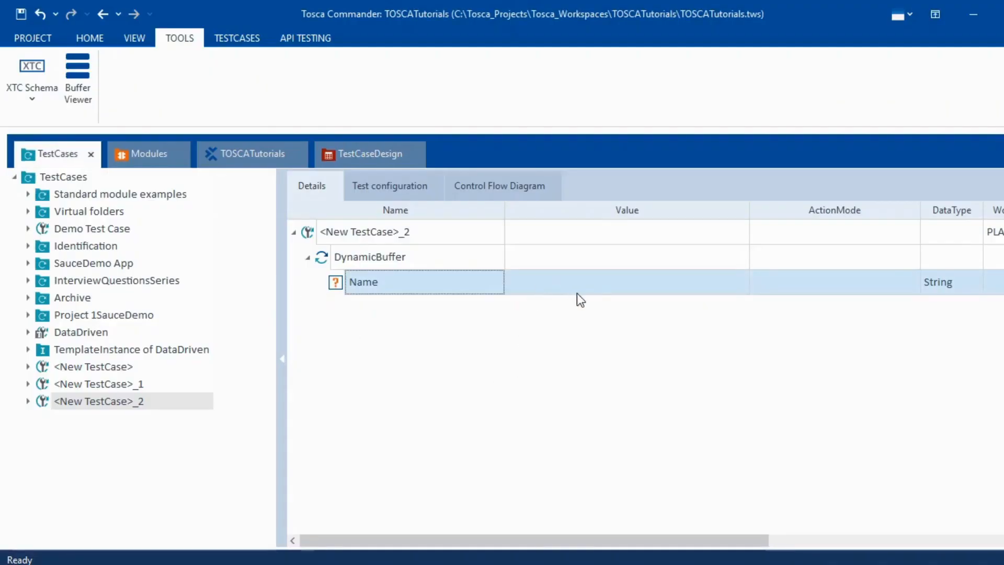
Set the Name attribute's ActionMode to Verify.
click(621, 282)
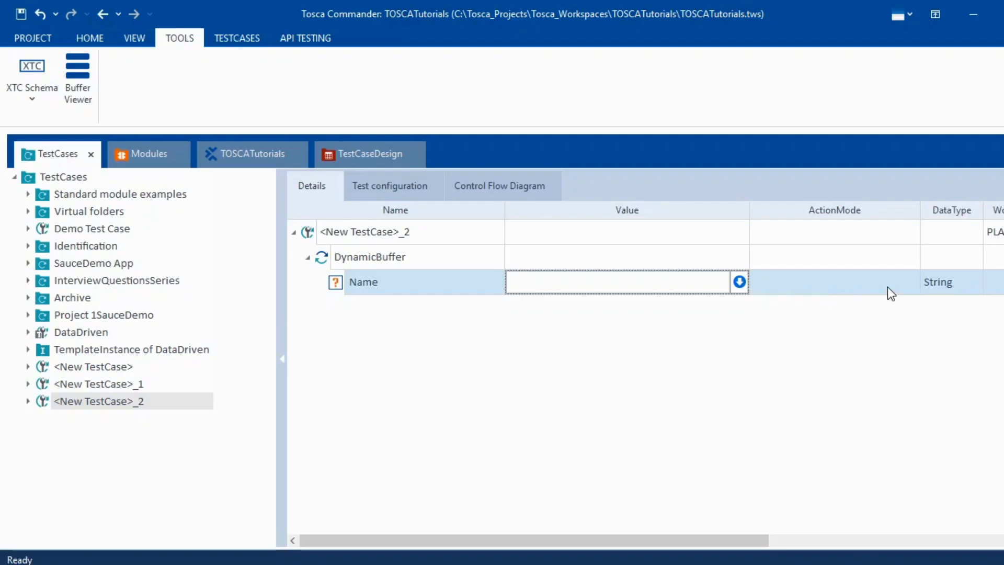
click(913, 282)
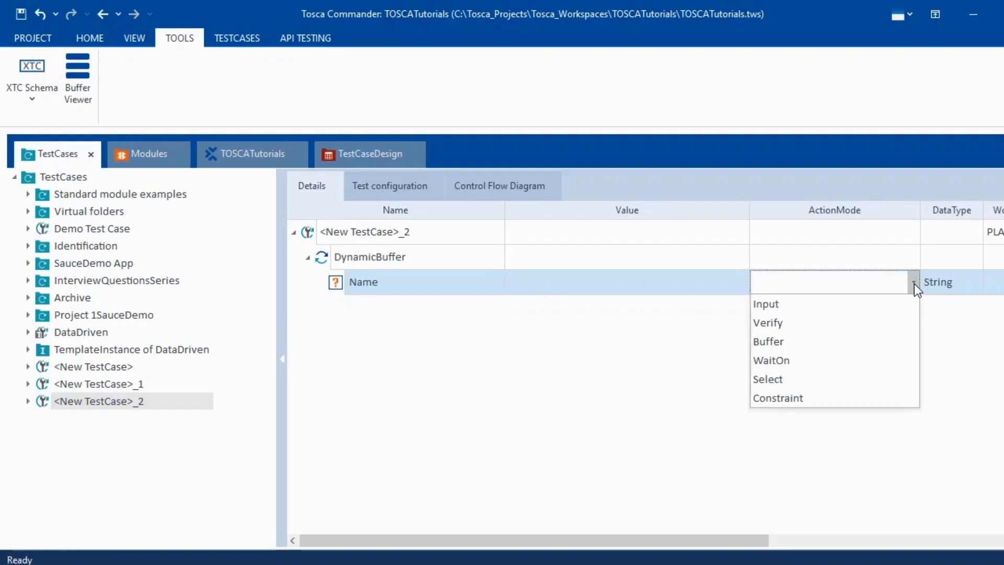
mouse_move(784, 322)
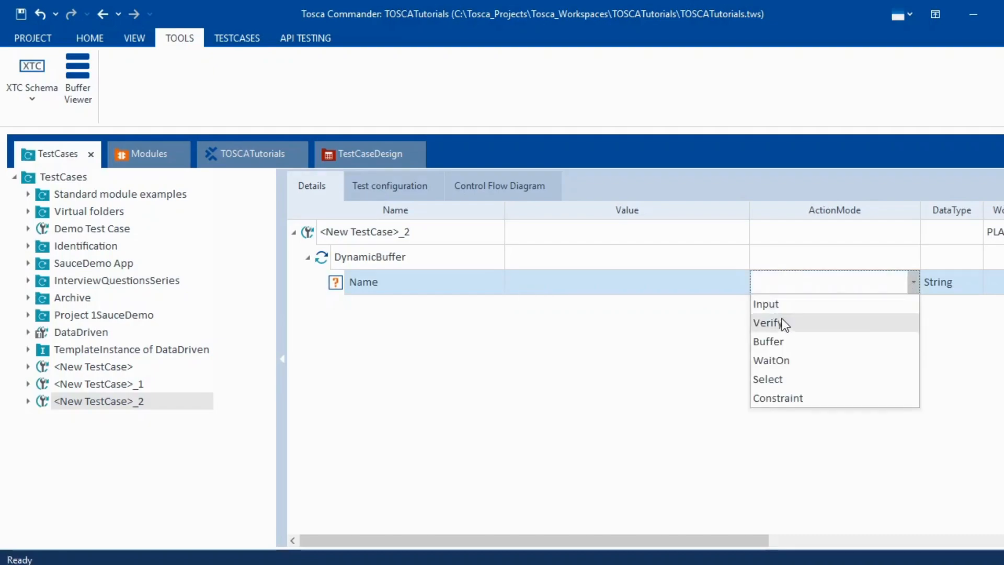
mouse_move(778, 341)
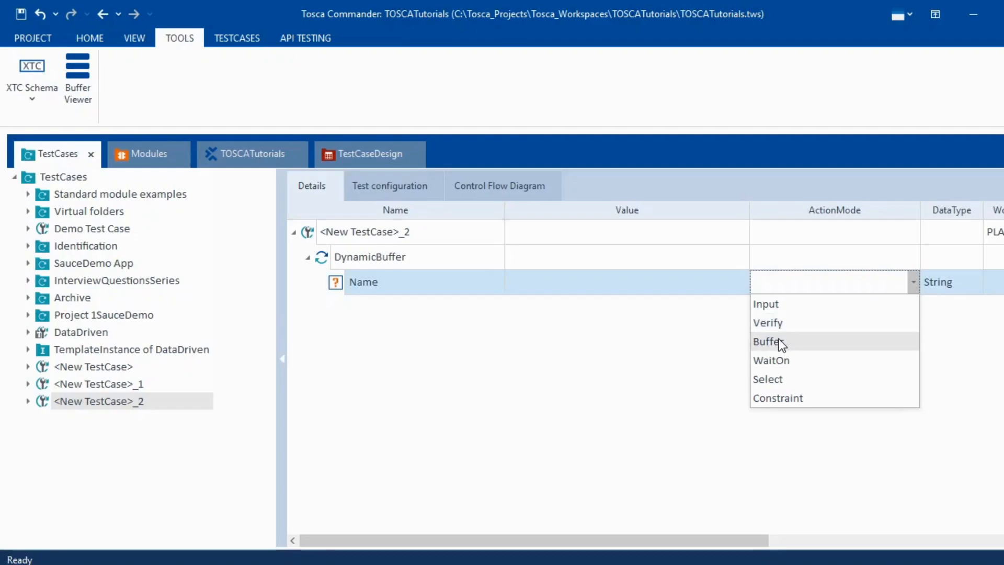
click(766, 322)
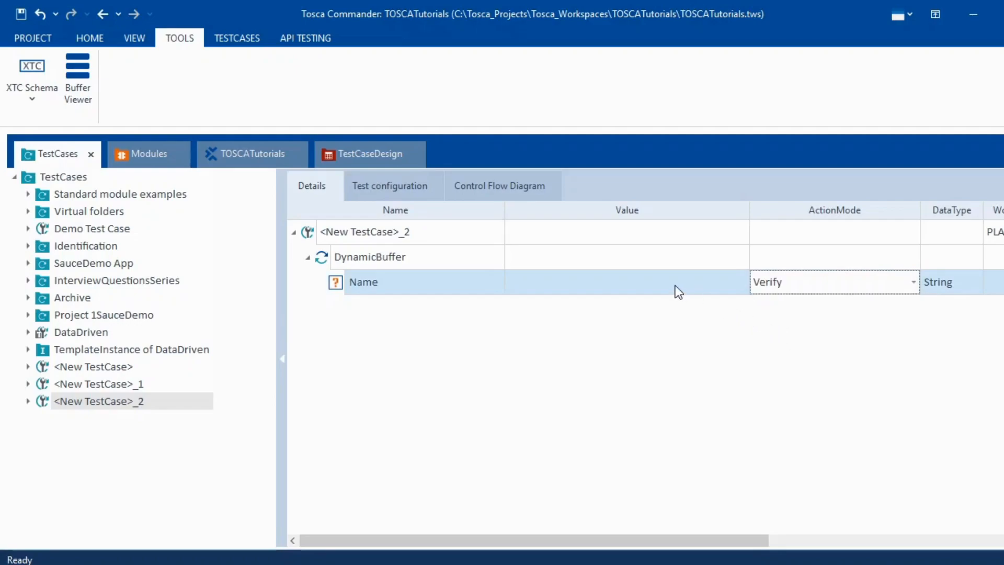
Enter Name:{XB[NametoUse]} as the Name attribute's expected value.
click(618, 282)
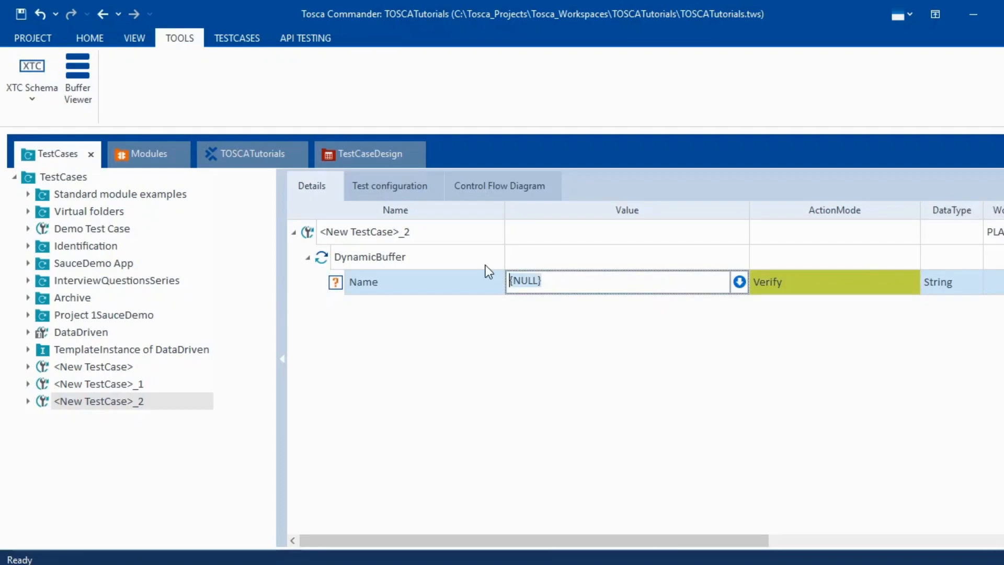
text(Name)
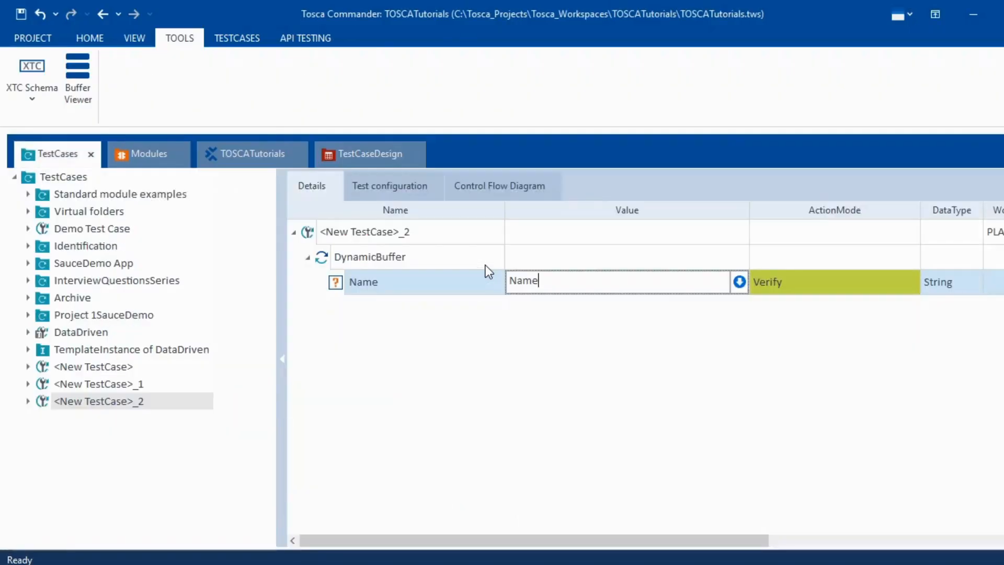
text(:)
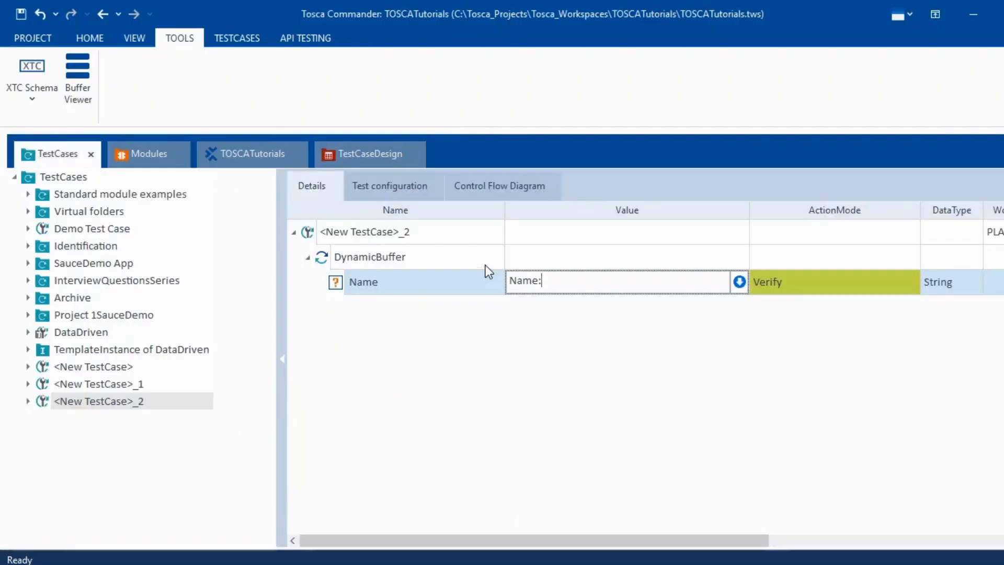
text({)
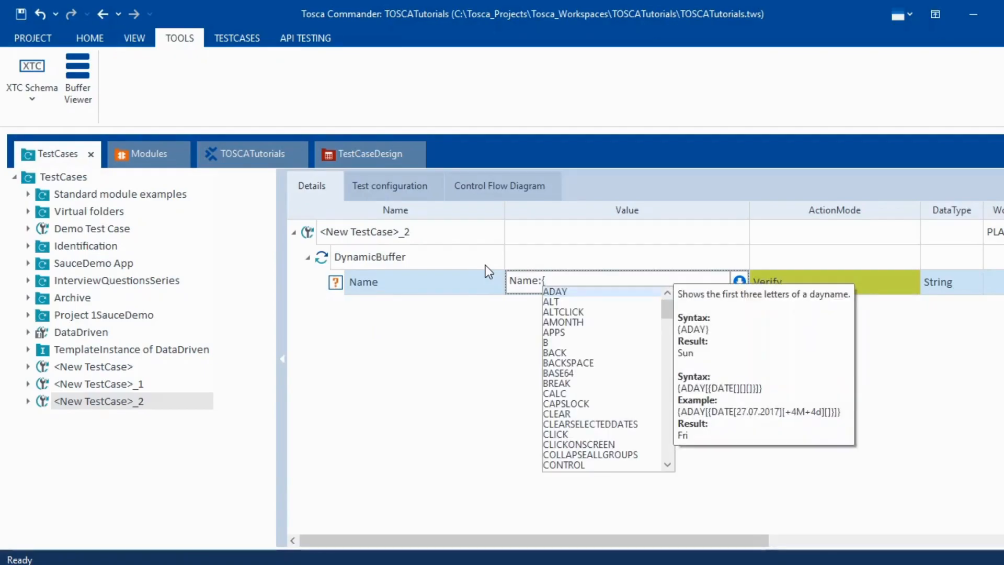
text(XB[)
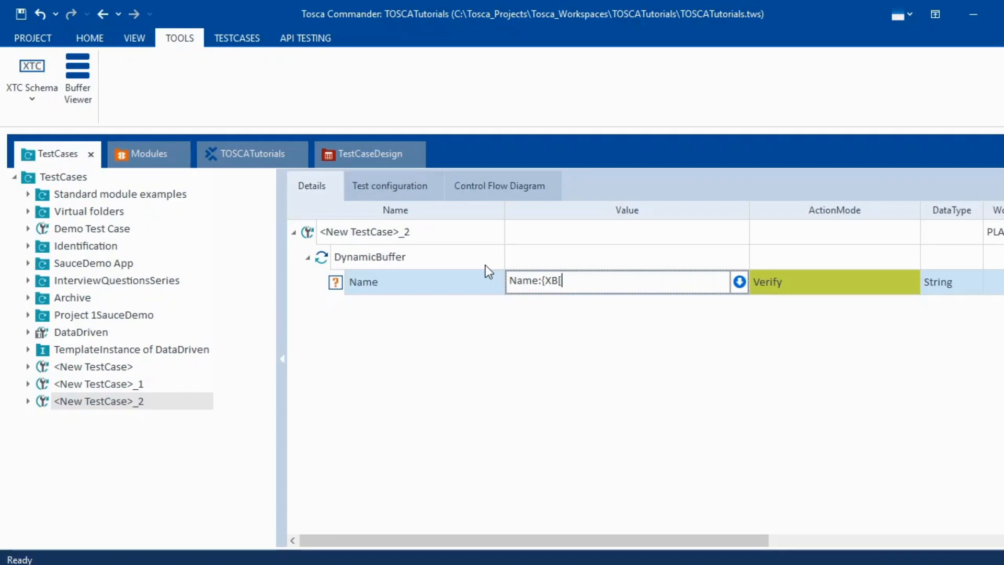
text(Nas)
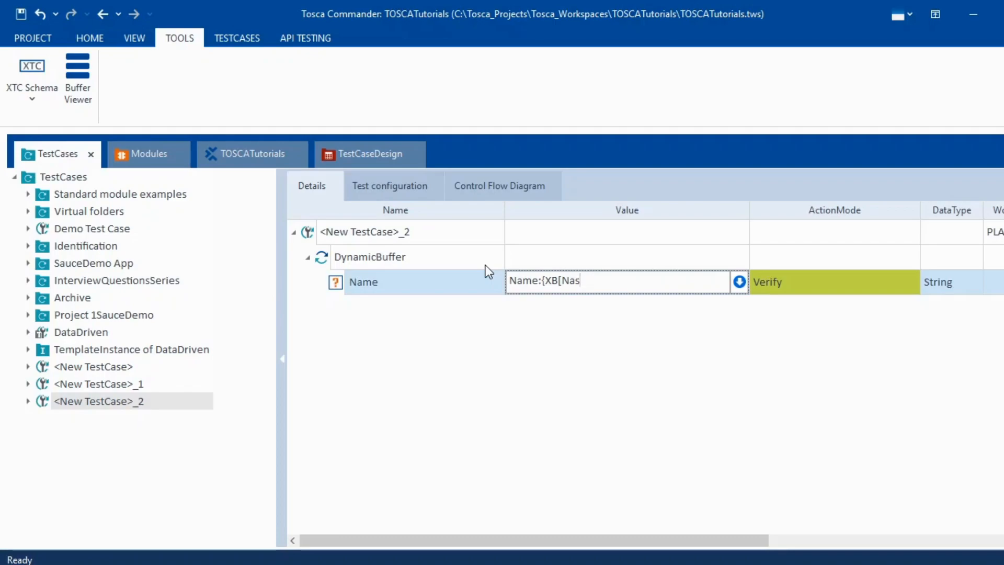
text(etoUse])
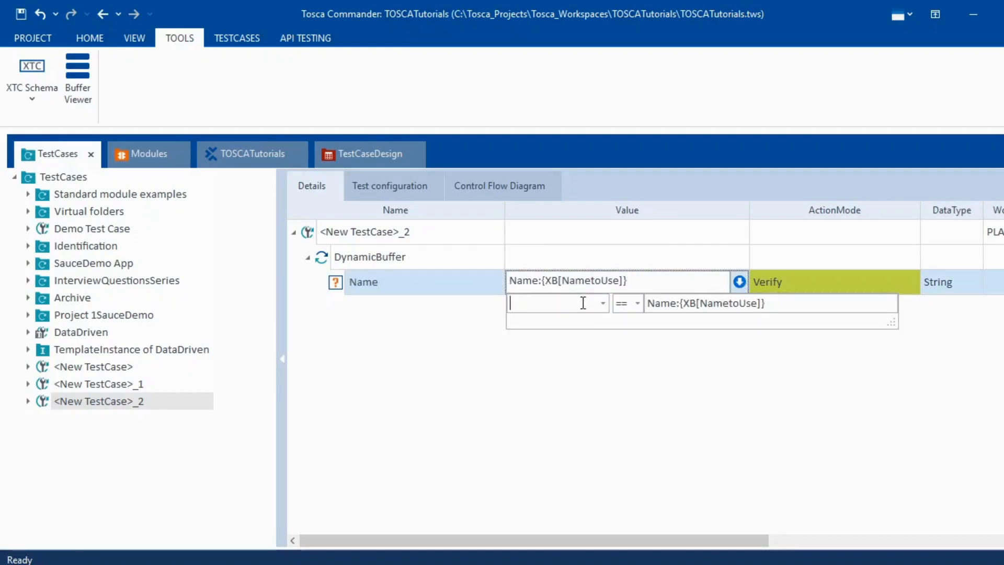
Verify the InnerText property with == and confirm the expression.
click(602, 302)
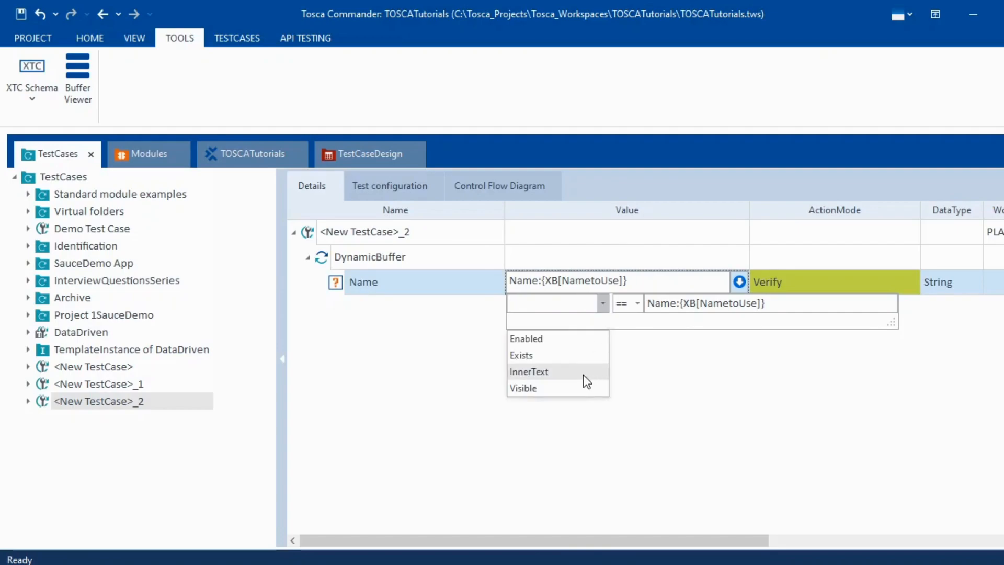
click(528, 371)
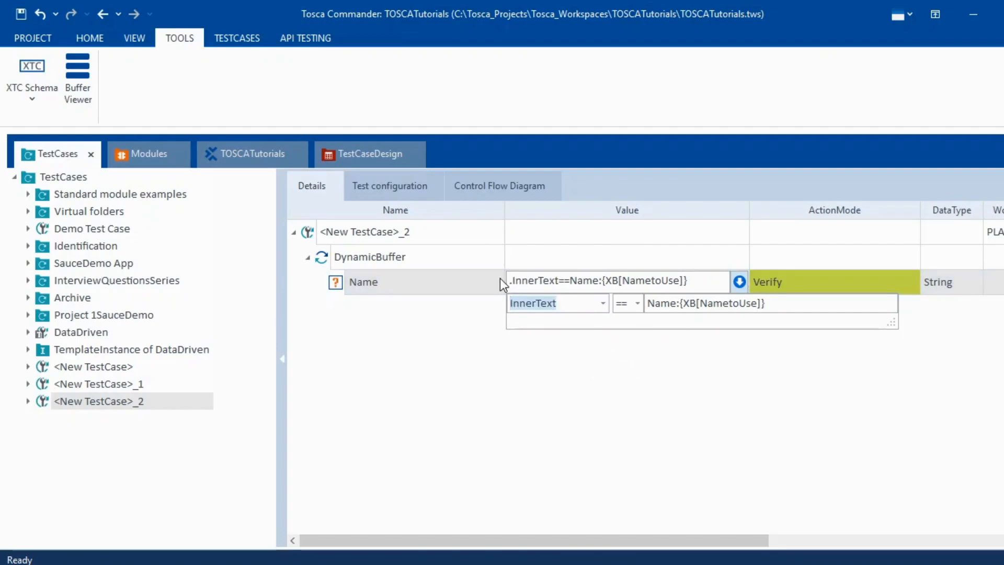
click(579, 399)
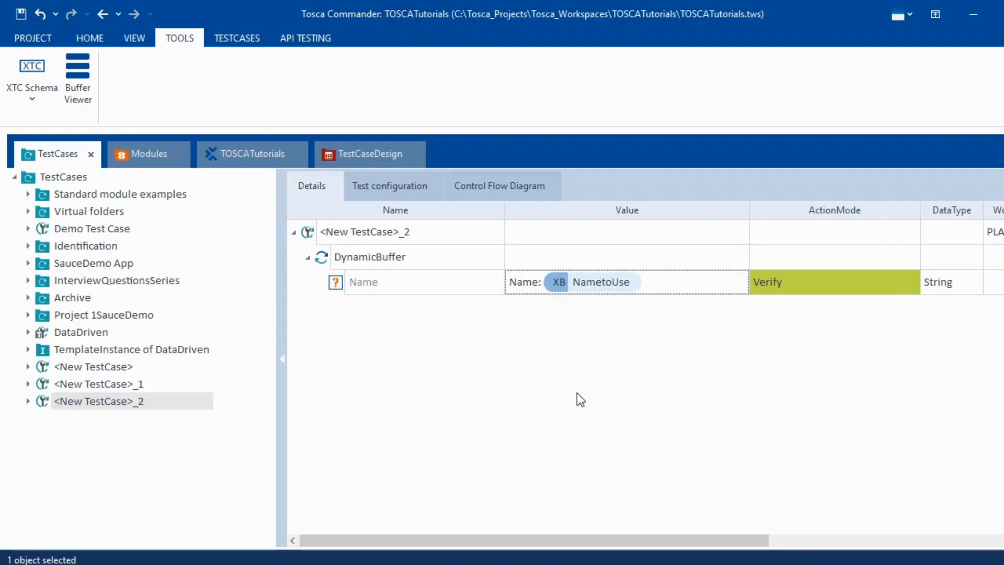
mouse_move(552, 316)
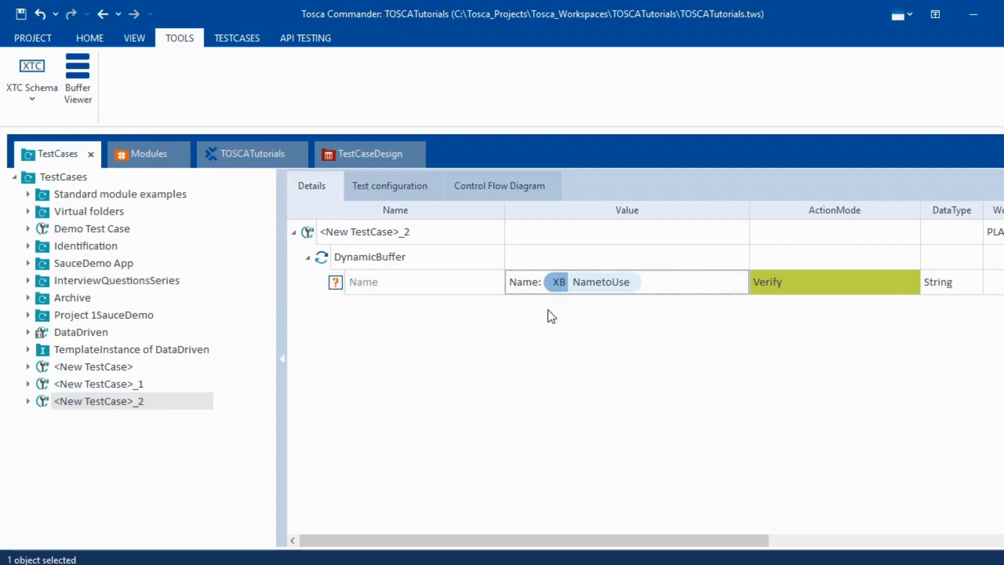
mouse_move(351, 284)
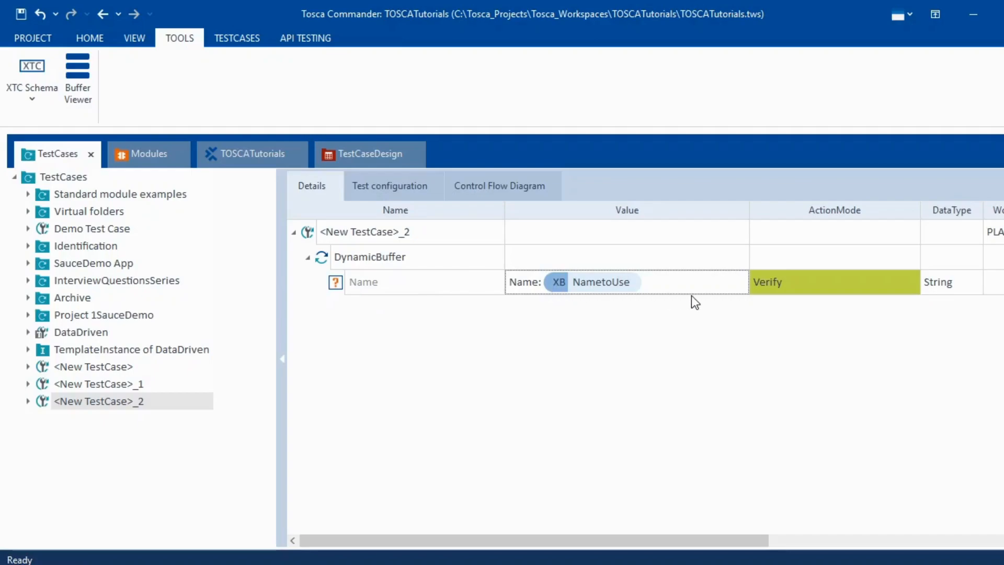
mouse_move(528, 288)
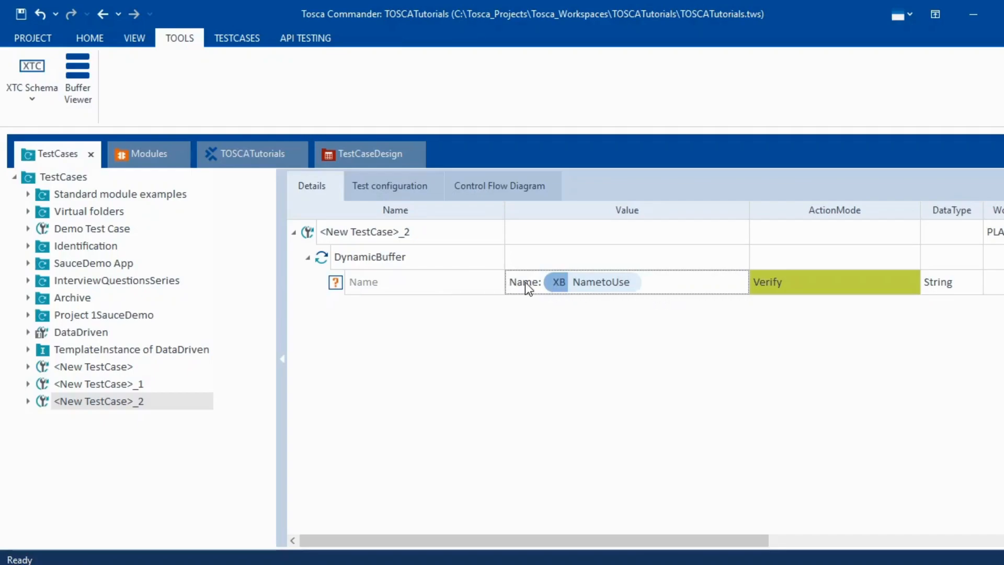
mouse_move(549, 292)
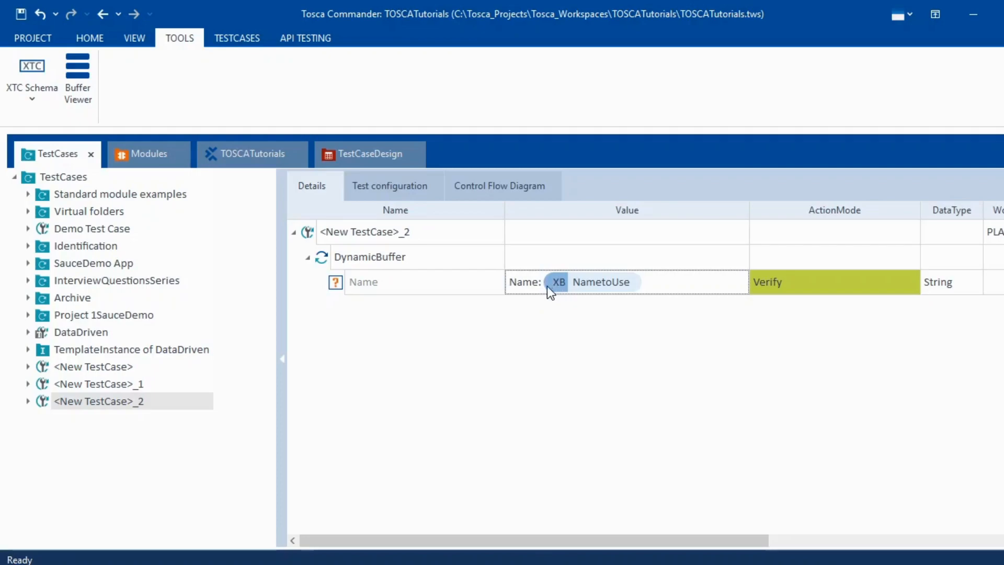
mouse_move(556, 230)
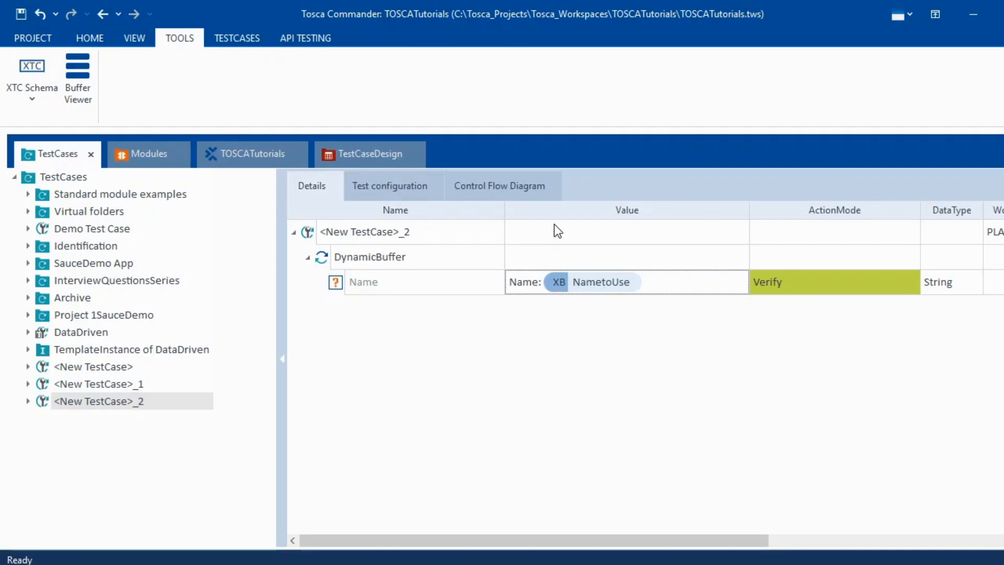
mouse_move(337, 259)
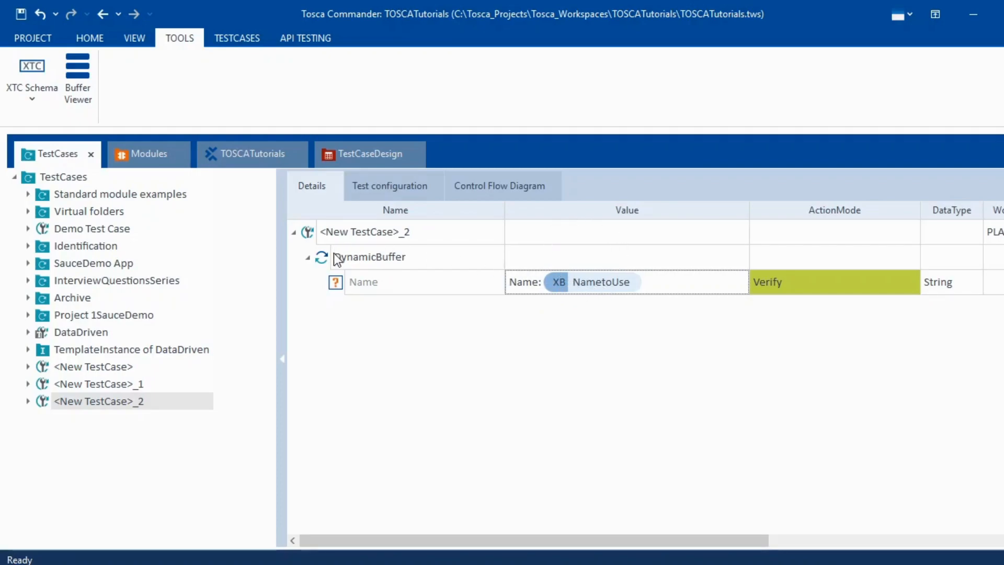
click(370, 257)
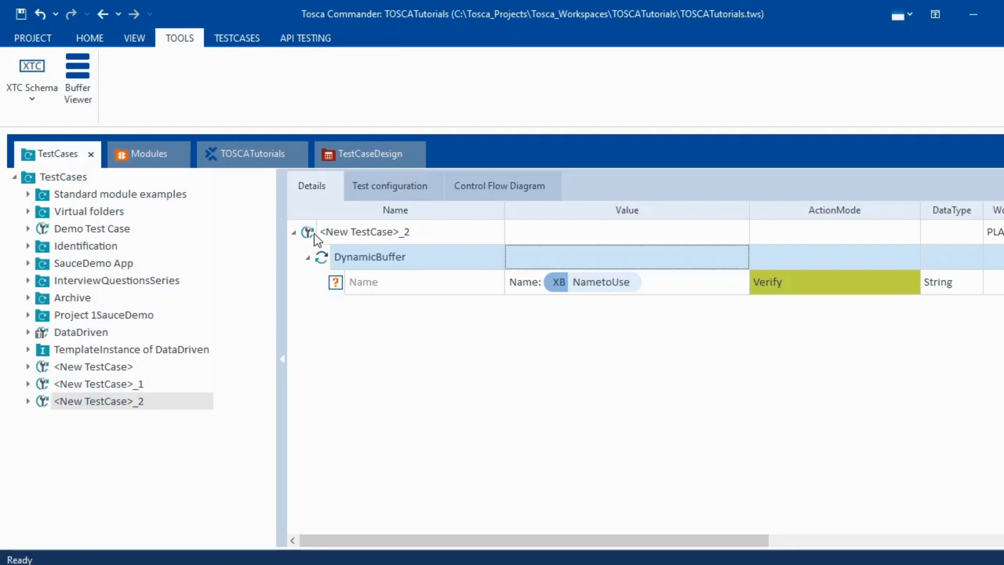
right_click(365, 232)
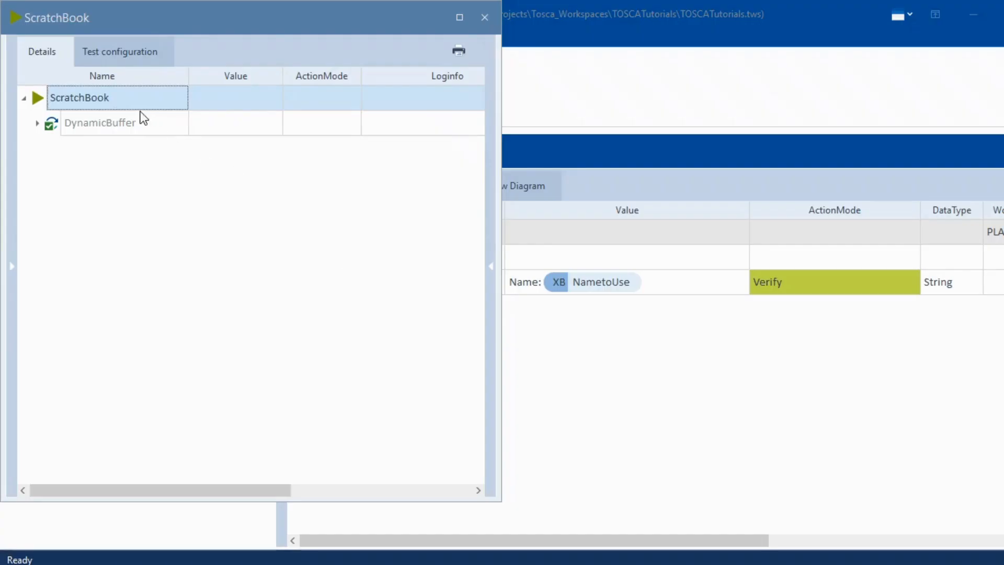
Review the ScratchBook log showing Name verified as Name:IT Education, then close it.
click(37, 123)
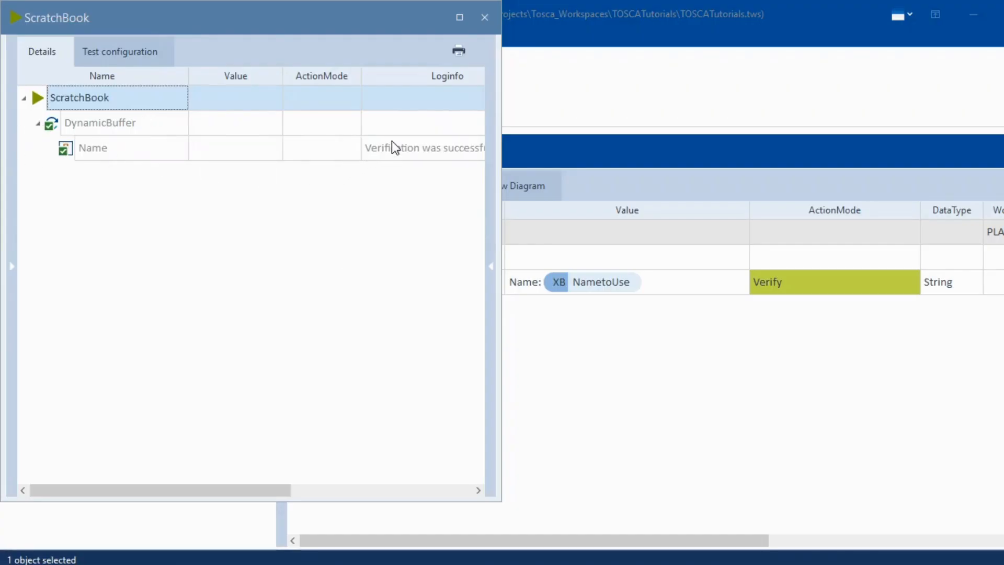
click(426, 148)
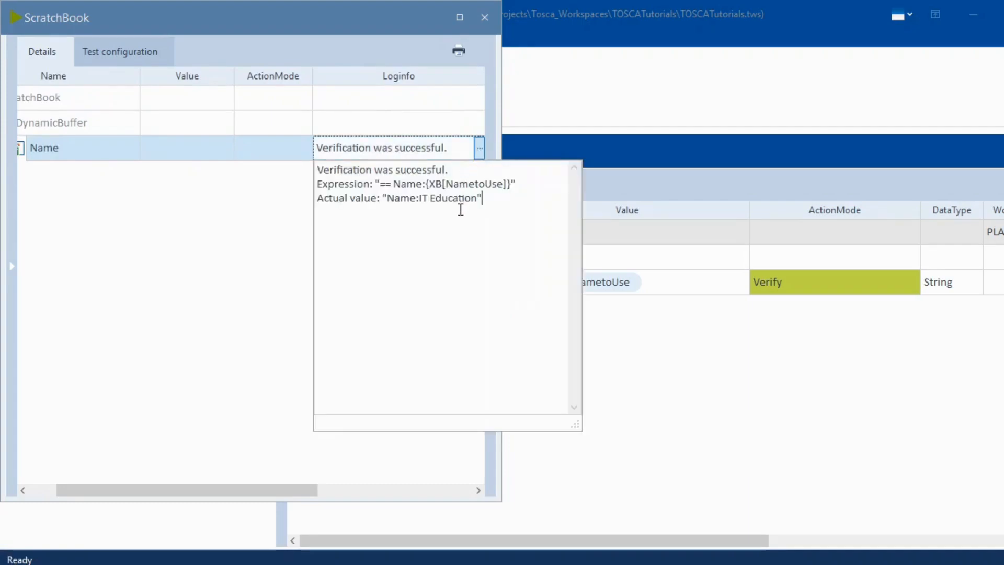
mouse_move(448, 186)
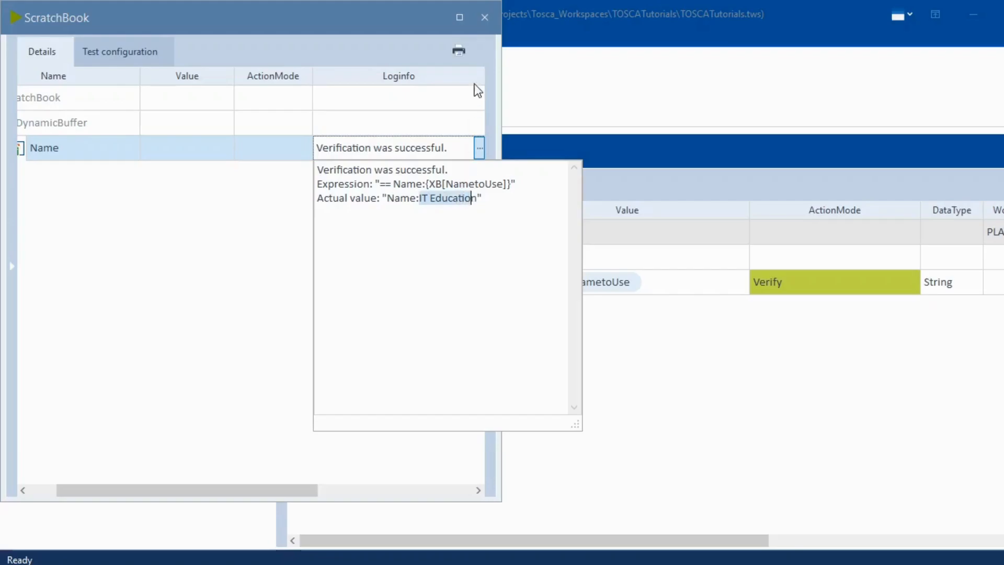
click(484, 17)
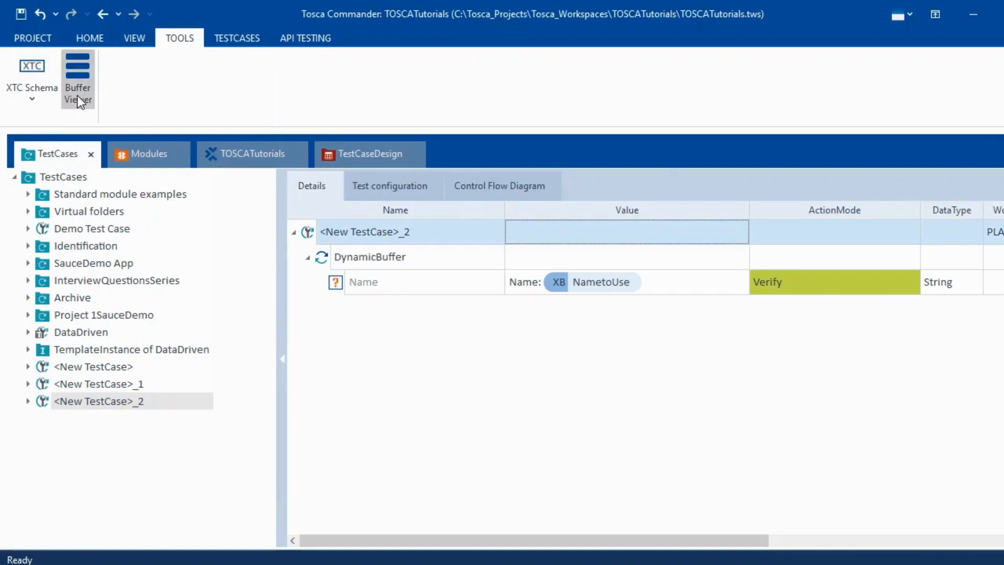
click(78, 80)
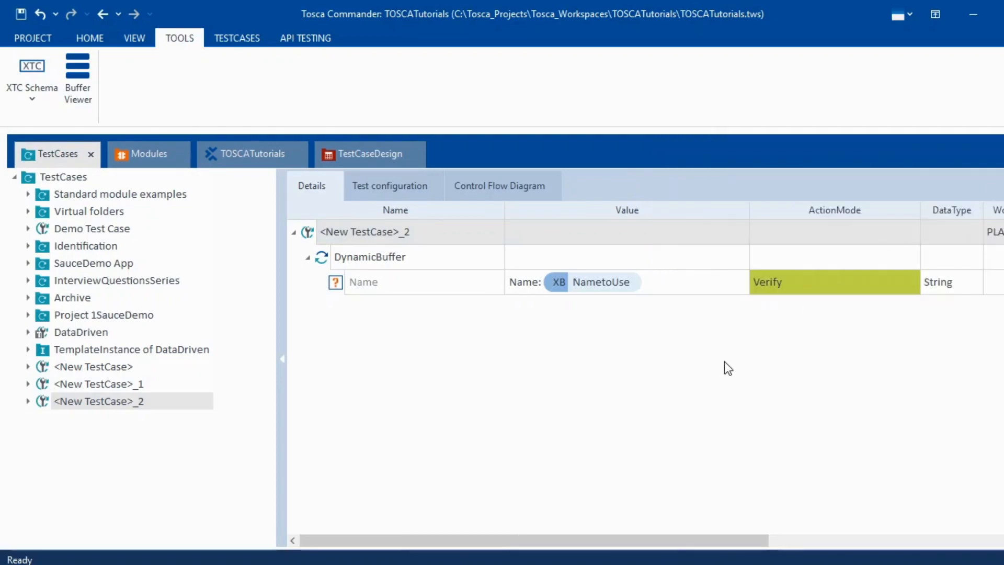
mouse_move(968, 289)
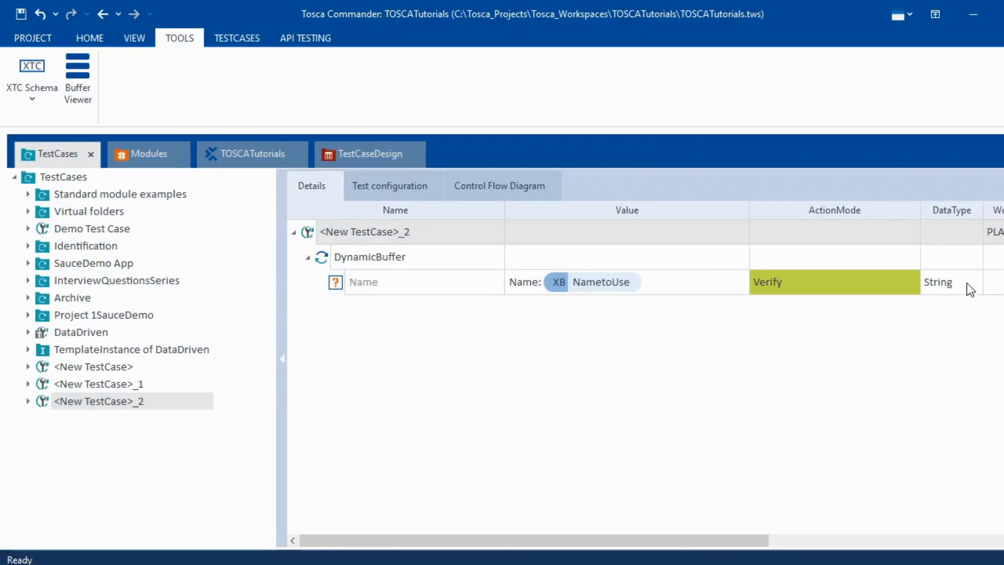
mouse_move(594, 279)
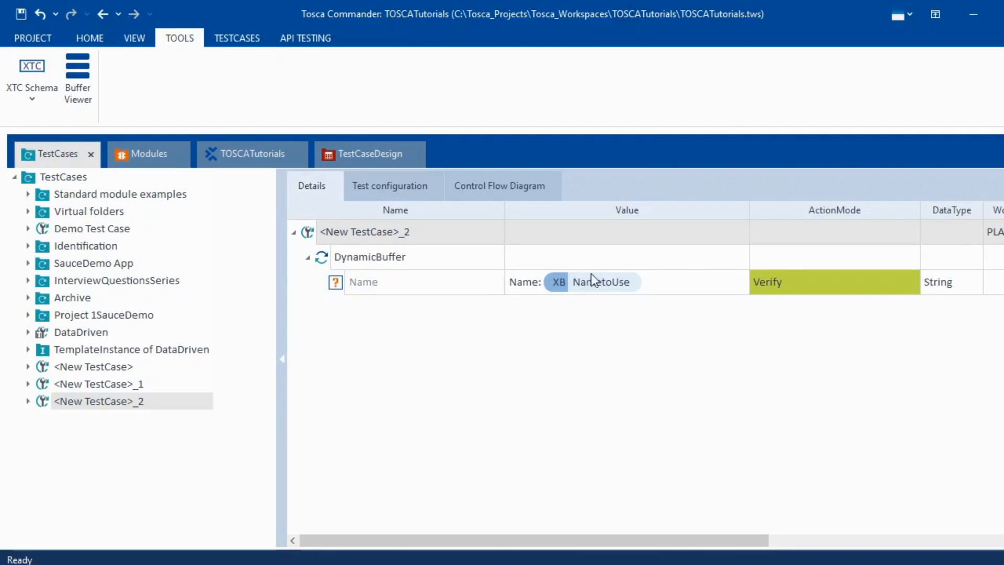
mouse_move(568, 293)
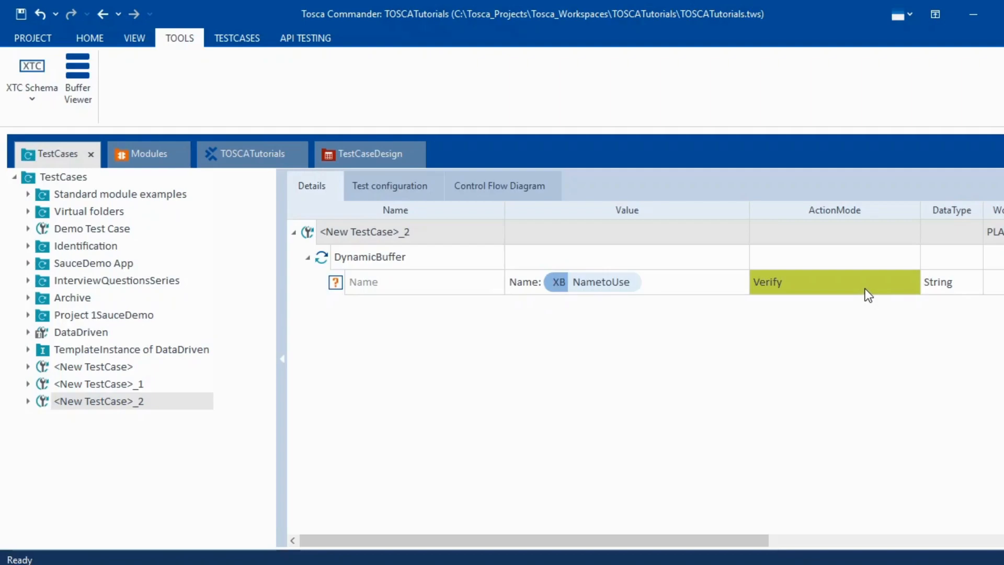
mouse_move(846, 276)
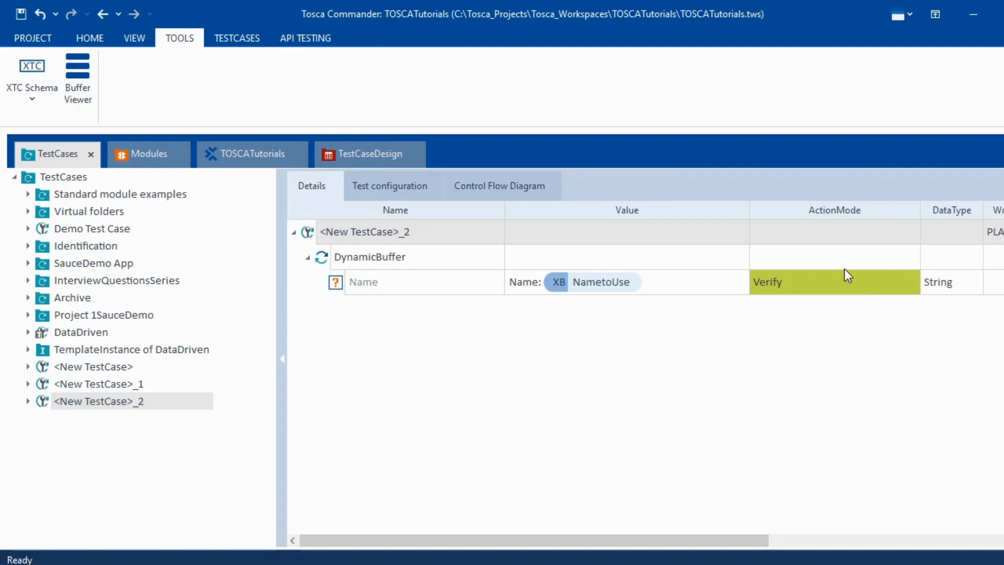
mouse_move(841, 289)
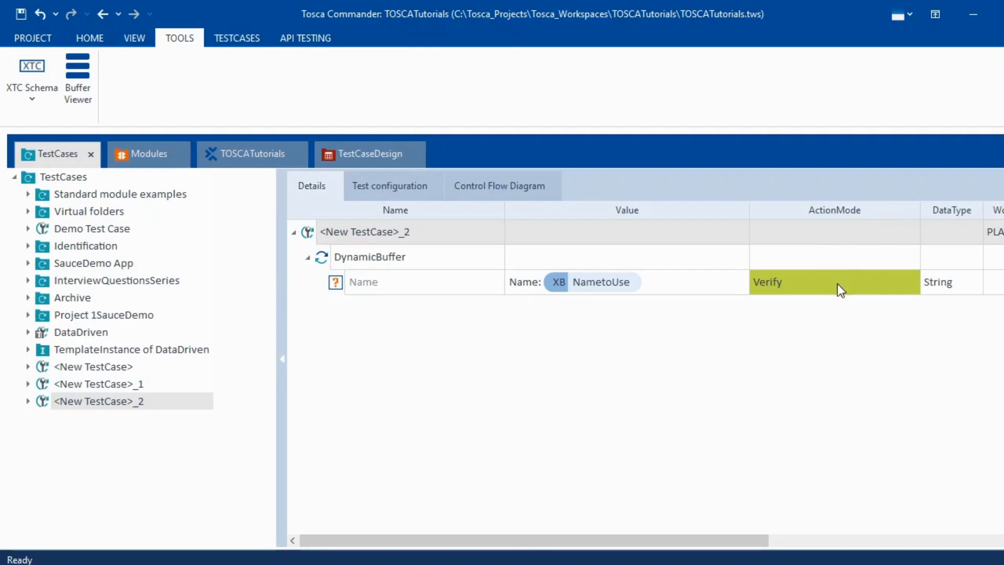
mouse_move(778, 322)
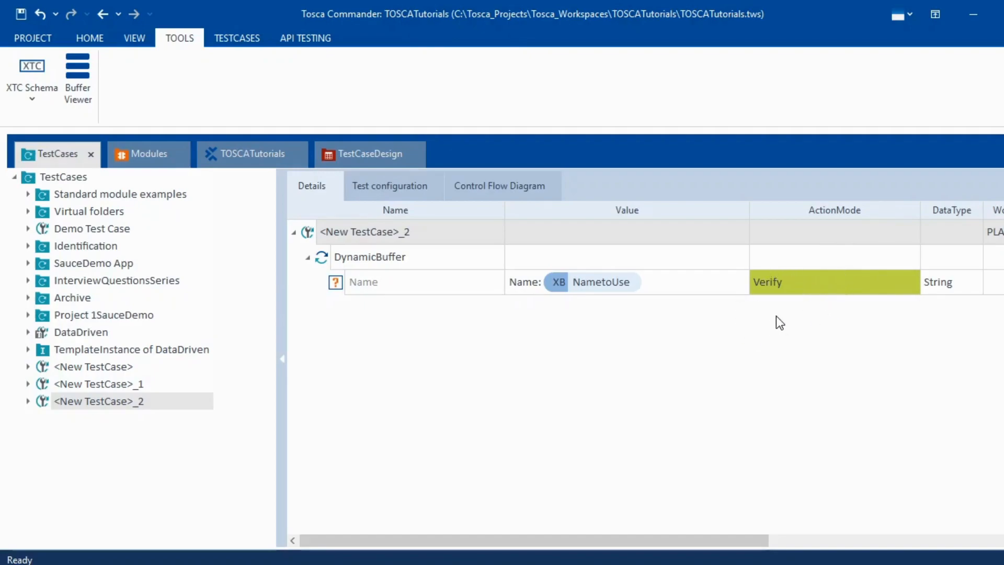
mouse_move(792, 296)
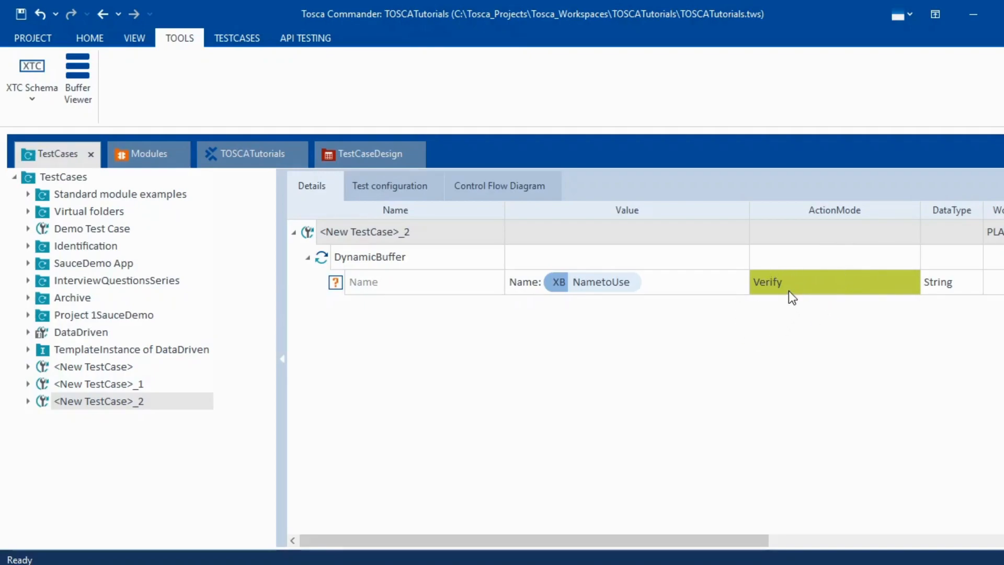
mouse_move(508, 316)
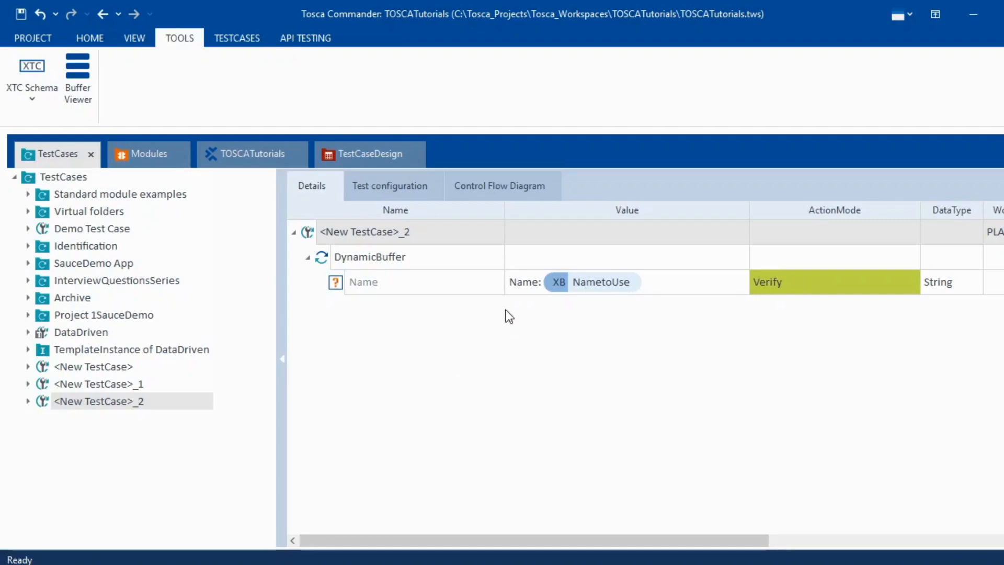
mouse_move(628, 288)
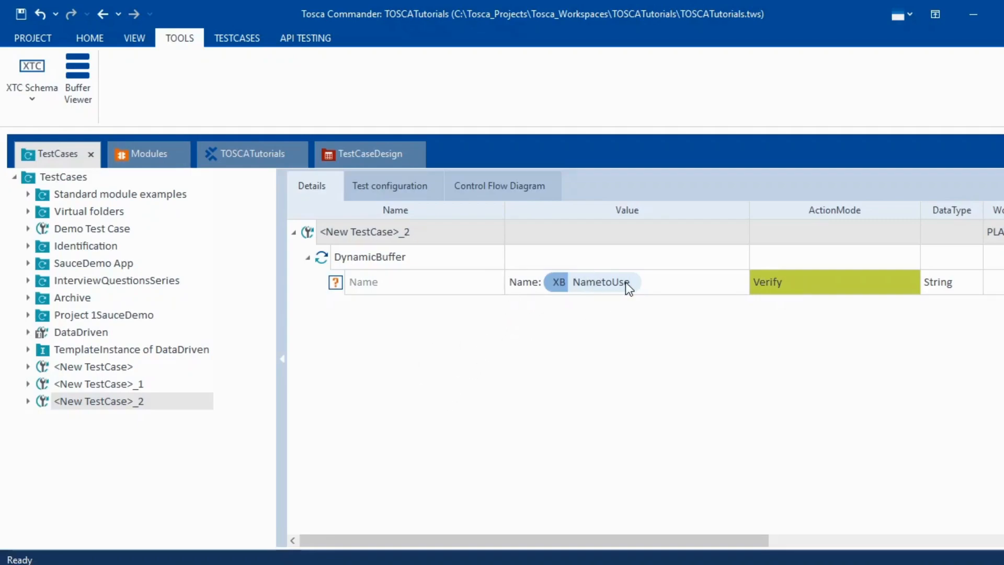
mouse_move(175, 422)
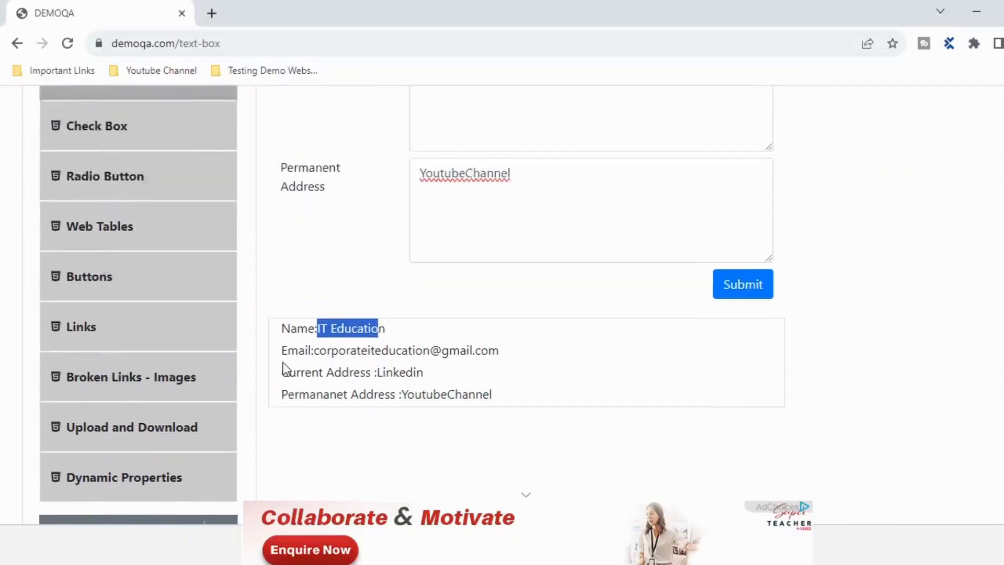
Scroll the DEMOQA page to view the submitted Name:IT Education output.
scroll(up, 3)
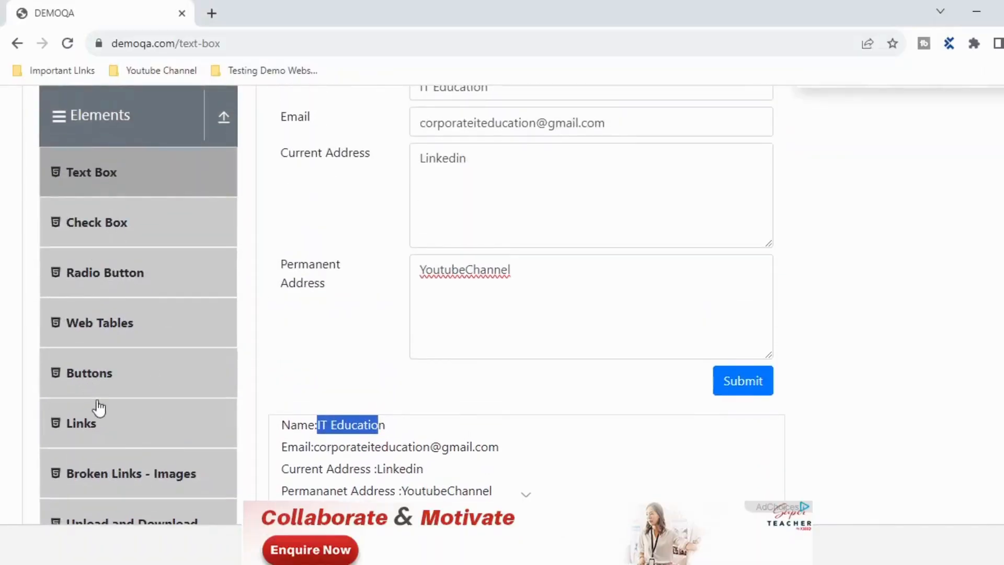
mouse_move(162, 370)
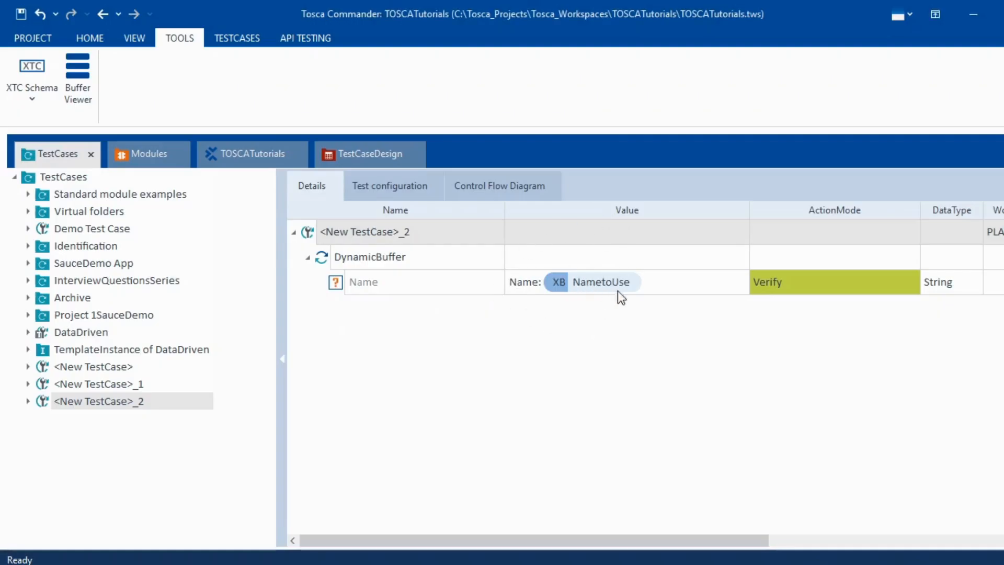
mouse_move(328, 318)
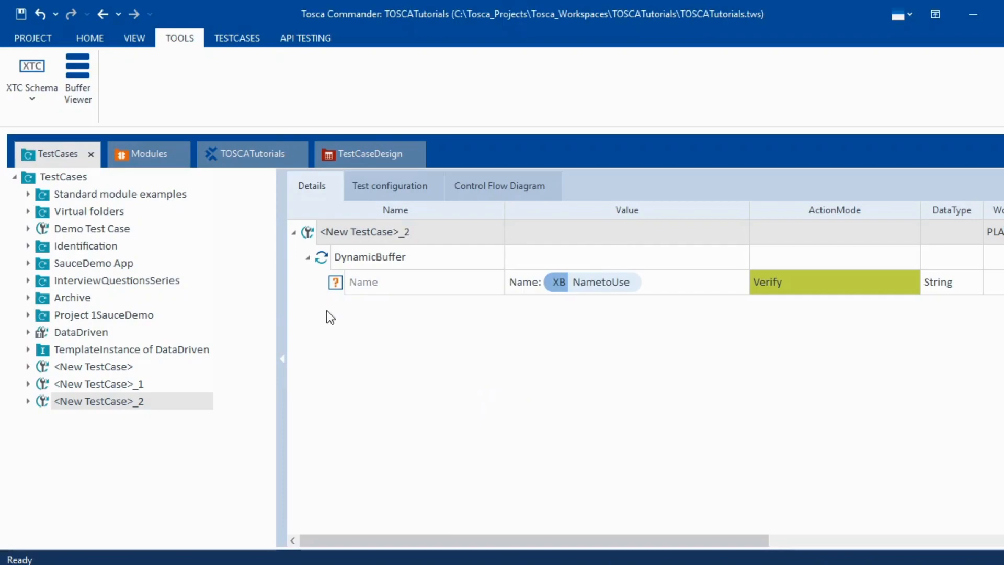
mouse_move(492, 365)
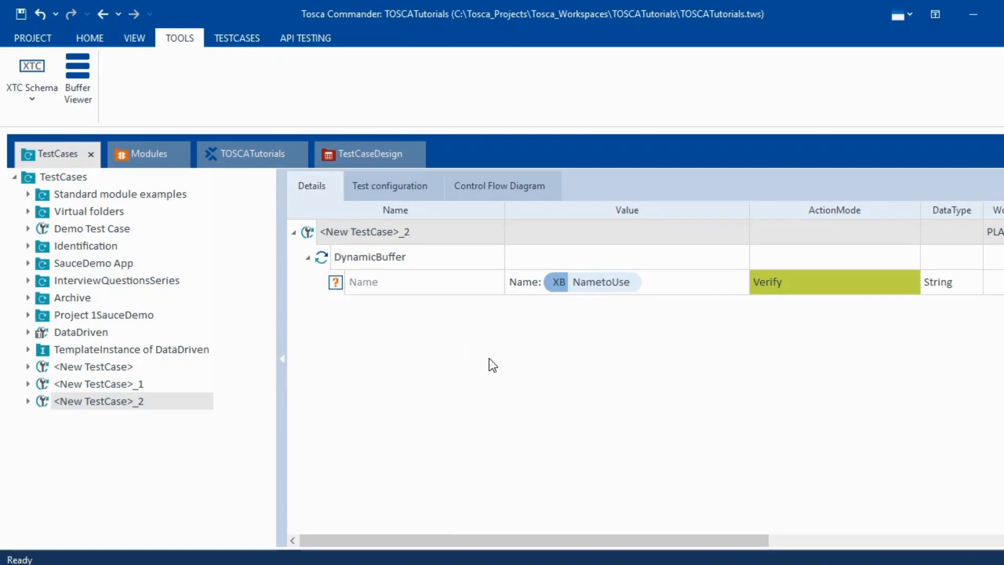
mouse_move(677, 419)
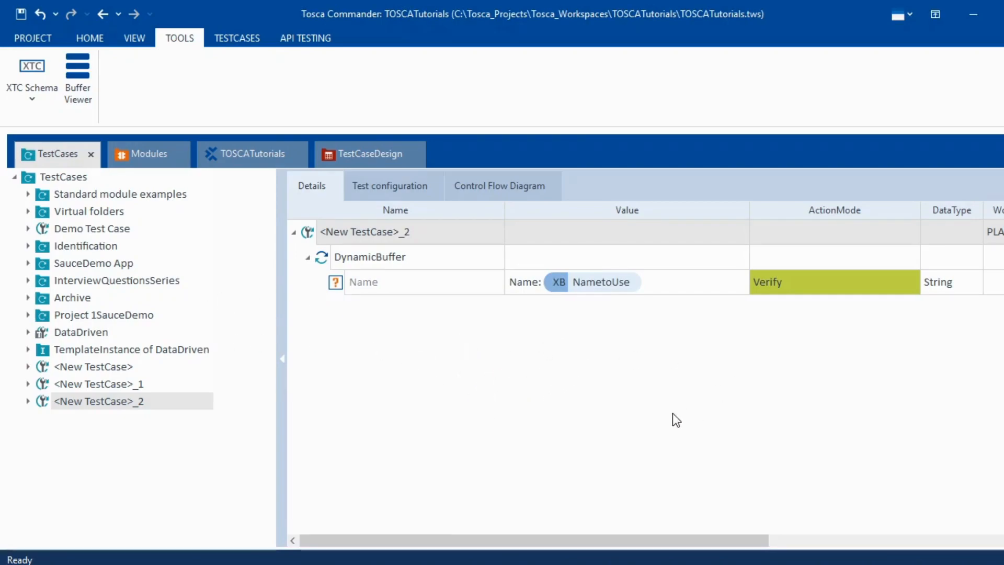
mouse_move(810, 334)
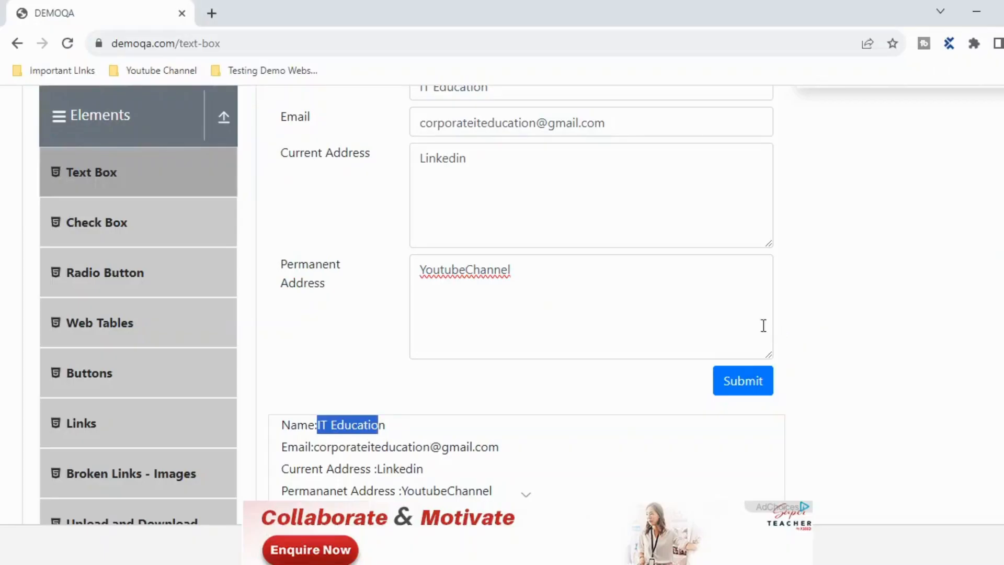
mouse_move(393, 433)
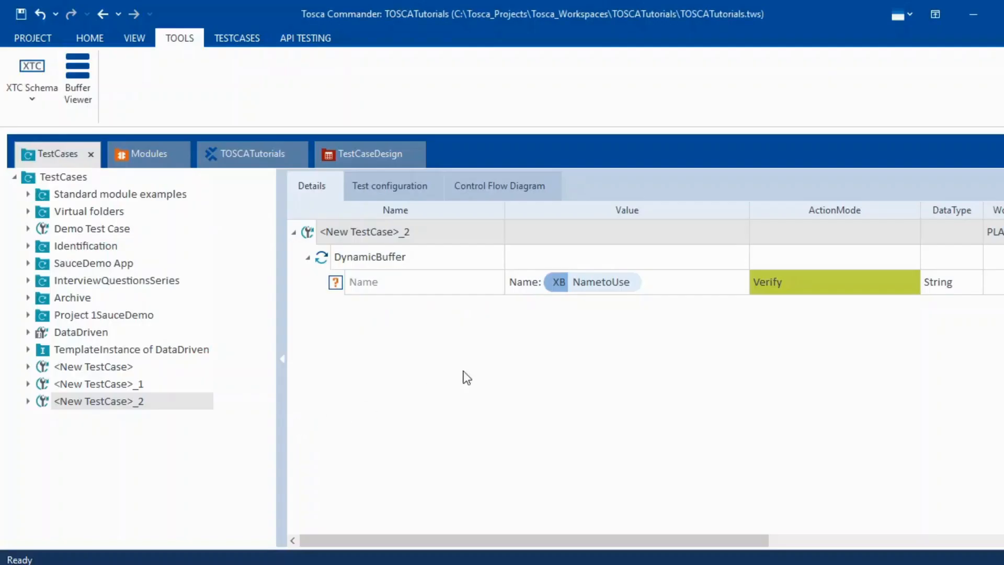
mouse_move(648, 330)
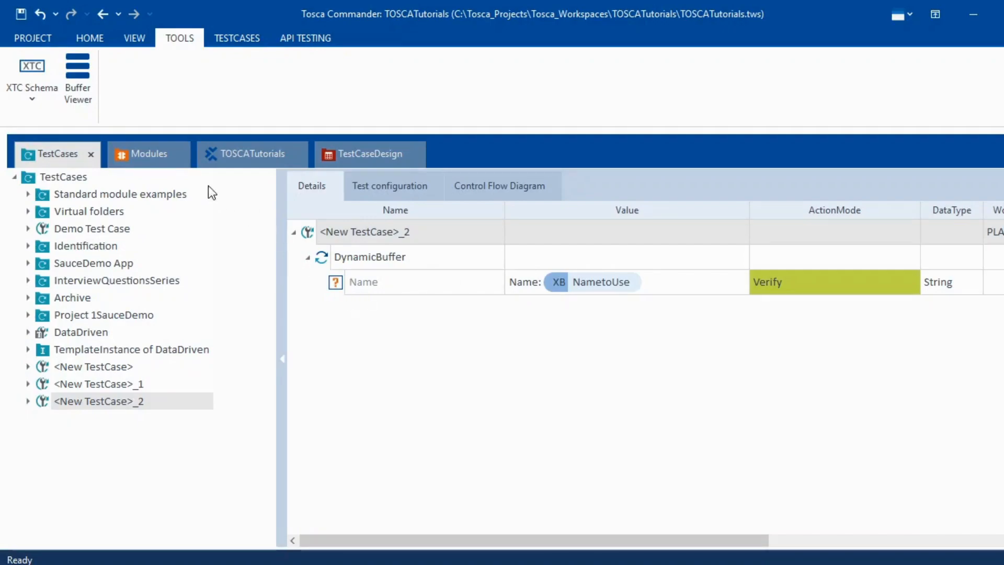
click(148, 154)
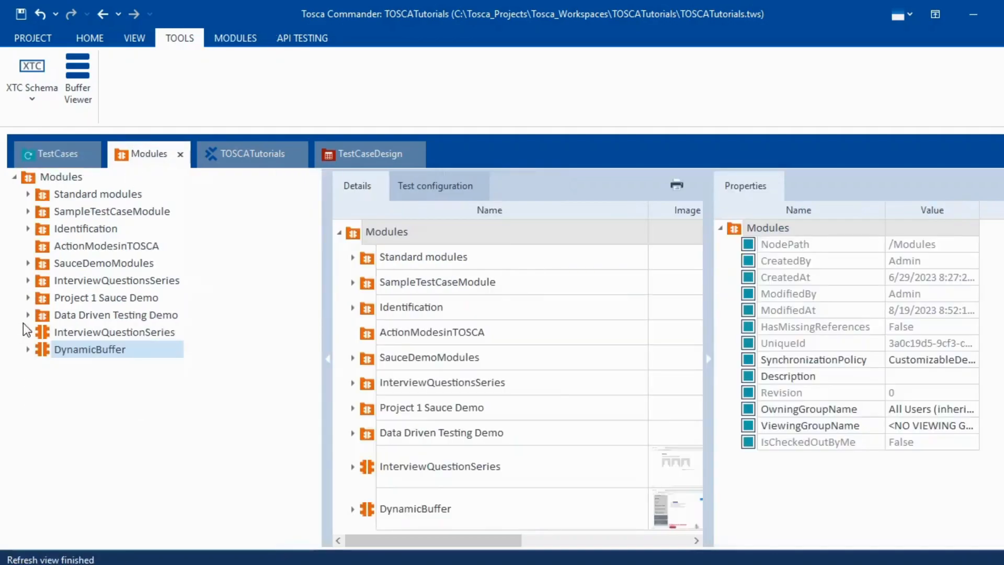
click(27, 194)
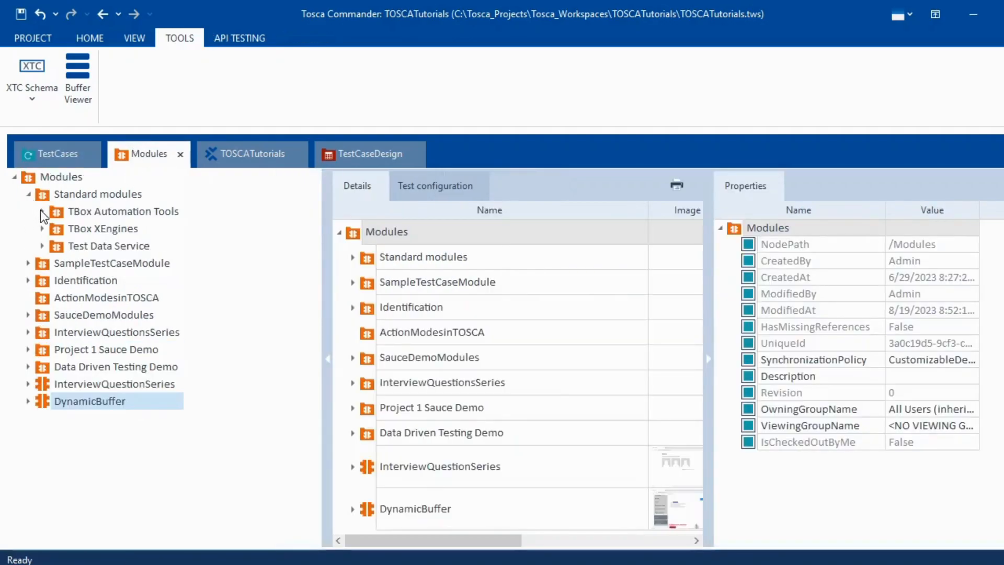
click(41, 210)
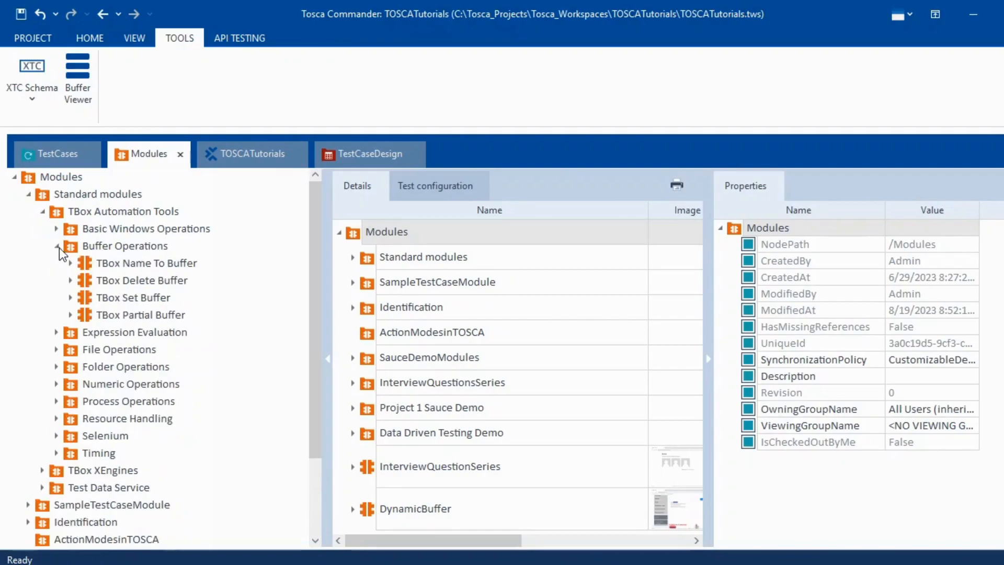
click(142, 314)
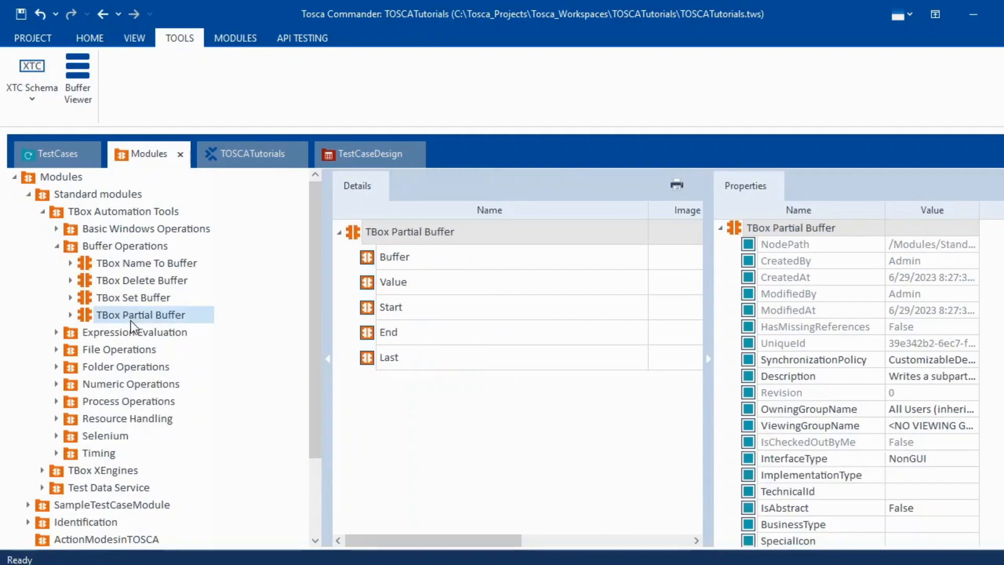
mouse_move(480, 428)
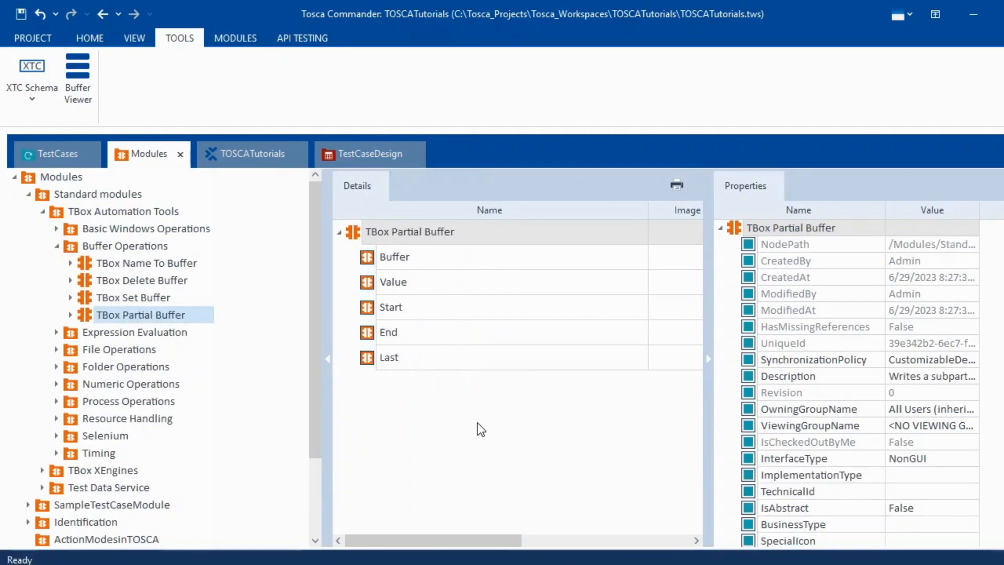
click(249, 154)
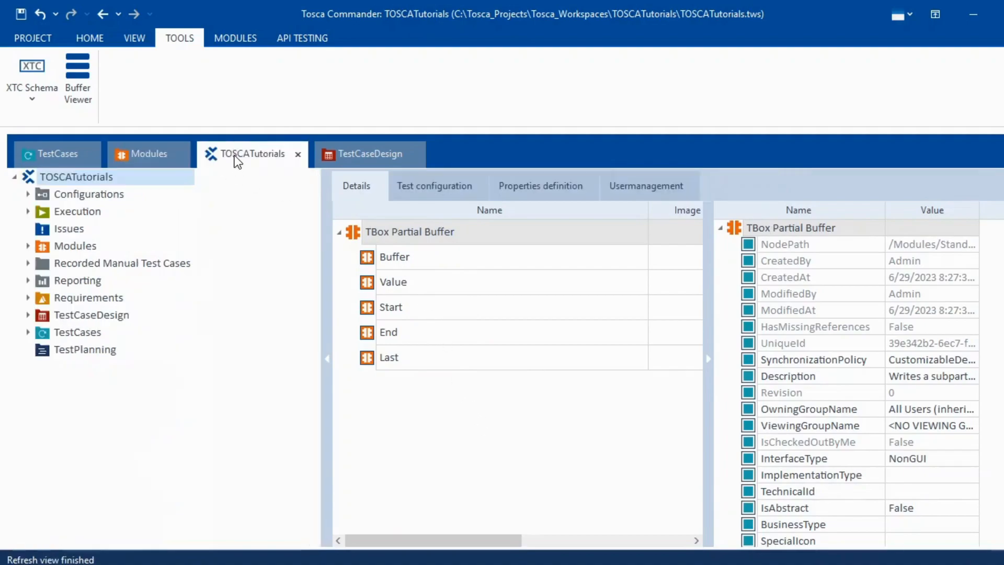
click(57, 154)
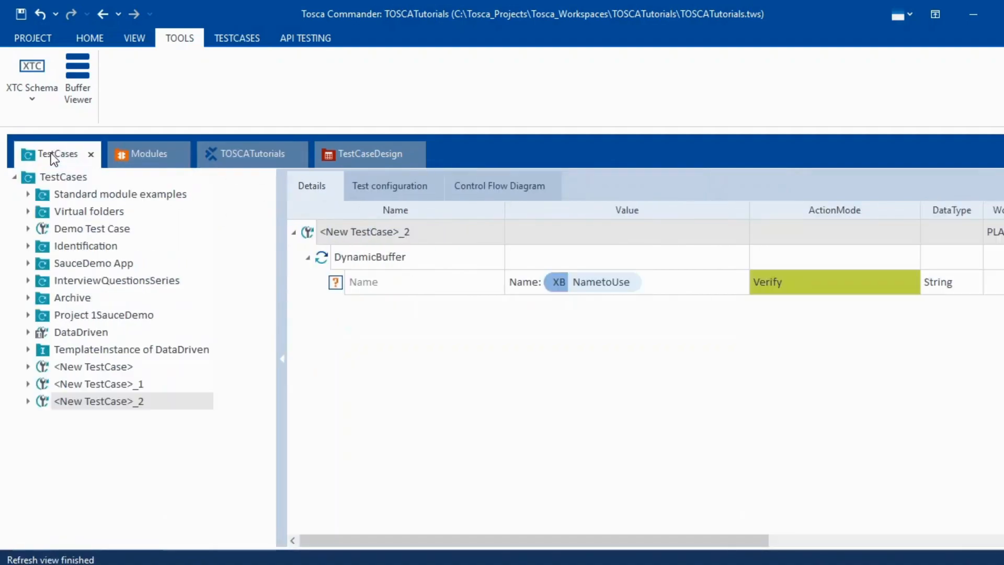
mouse_move(487, 396)
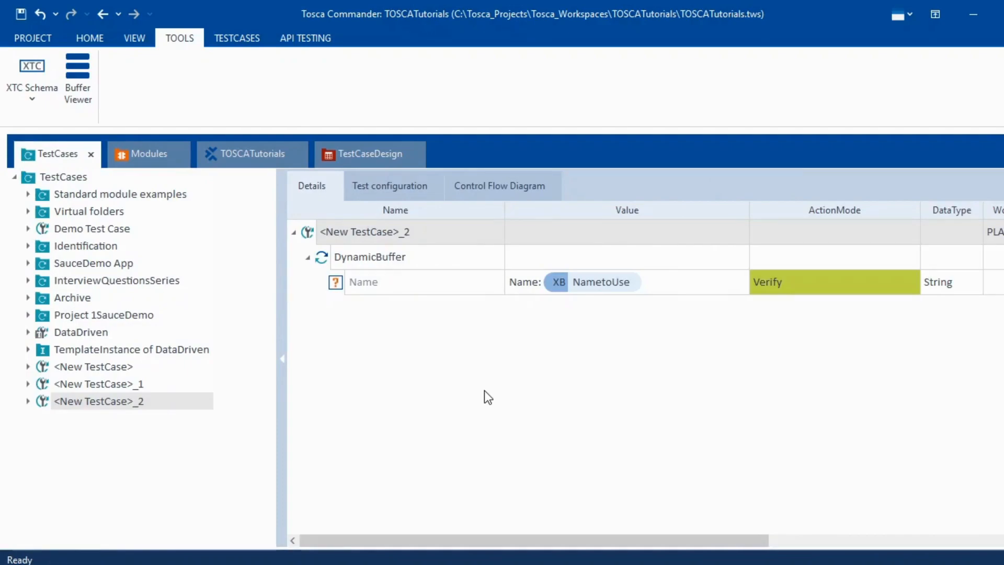
mouse_move(556, 360)
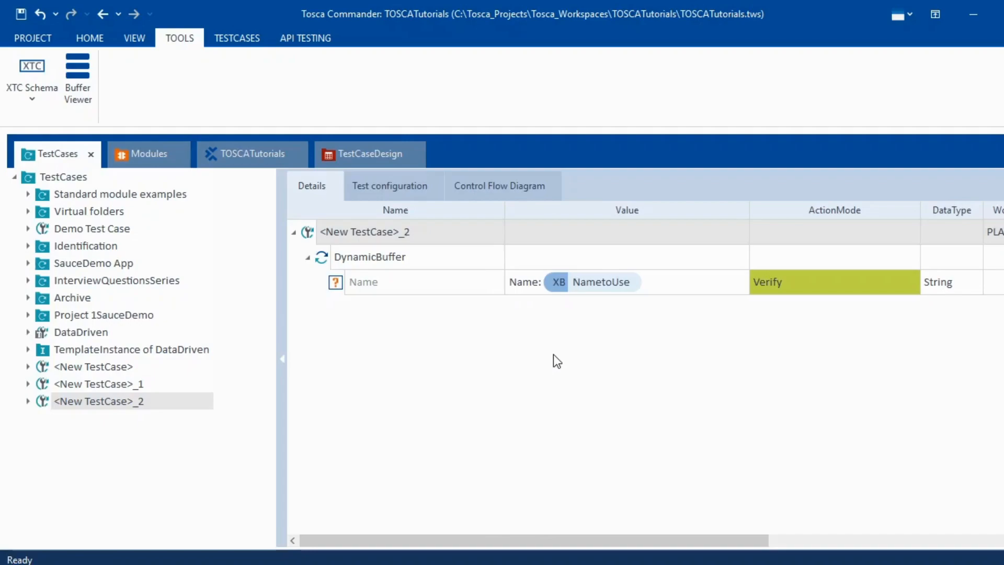
mouse_move(435, 358)
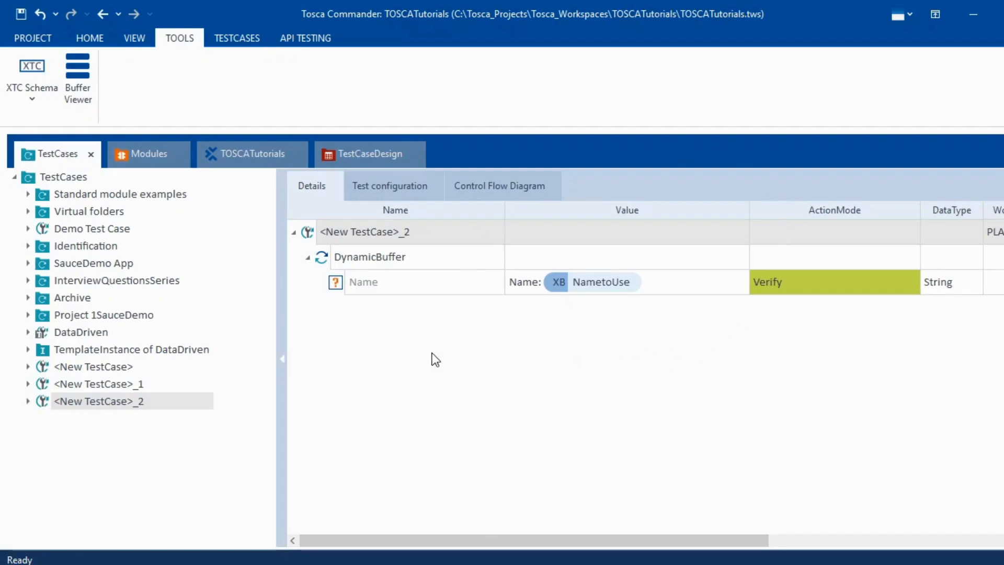
mouse_move(311, 416)
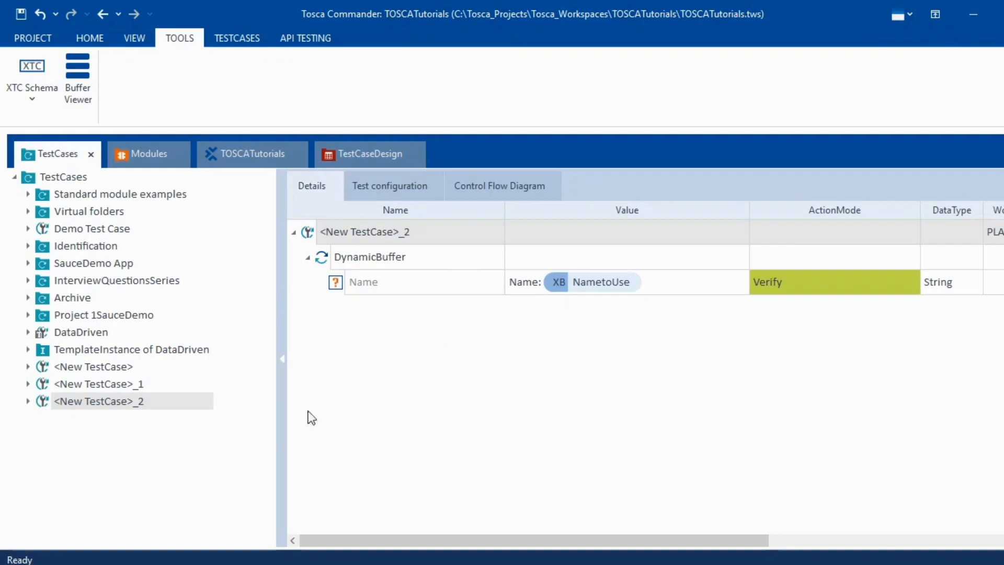
mouse_move(425, 503)
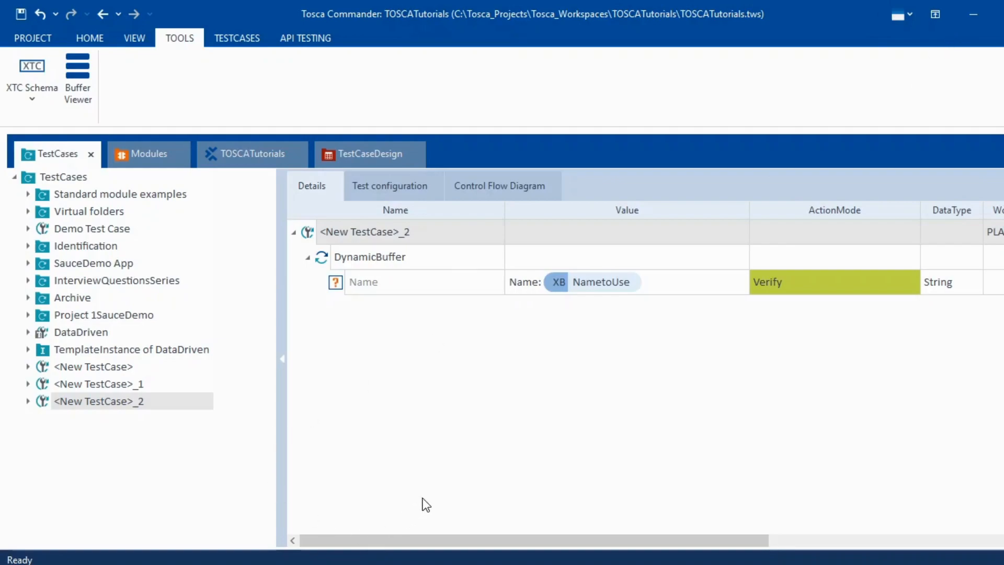